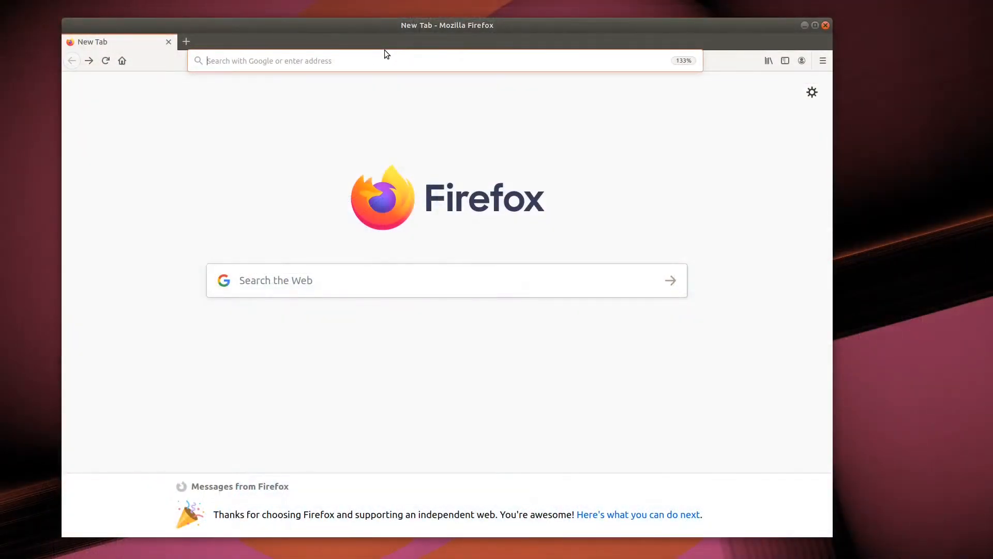
- Open the 'Introducing turtlesim and rqt' tutorial from index.ros.org and scroll to '1 Install turtlesim'
{"action": "type", "text": "index.ros.org"}
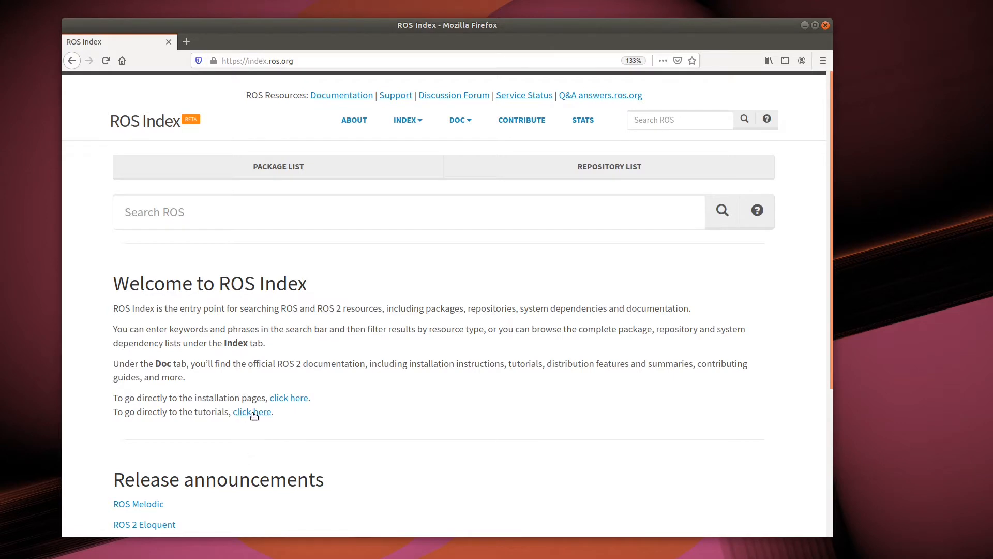
{"action": "left_click", "coordinate": [252, 411]}
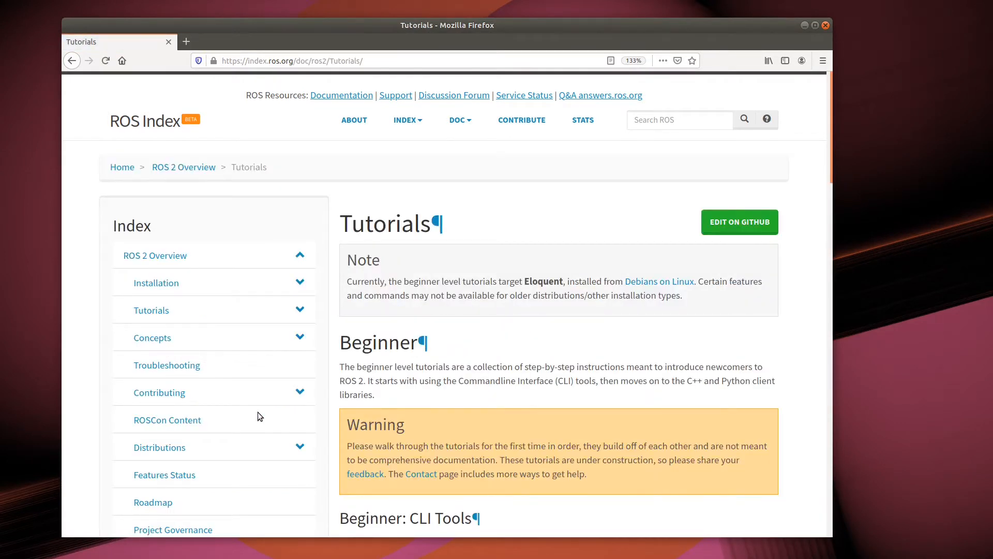
{"action": "scroll", "scroll_direction": "down", "scroll_amount": 3}
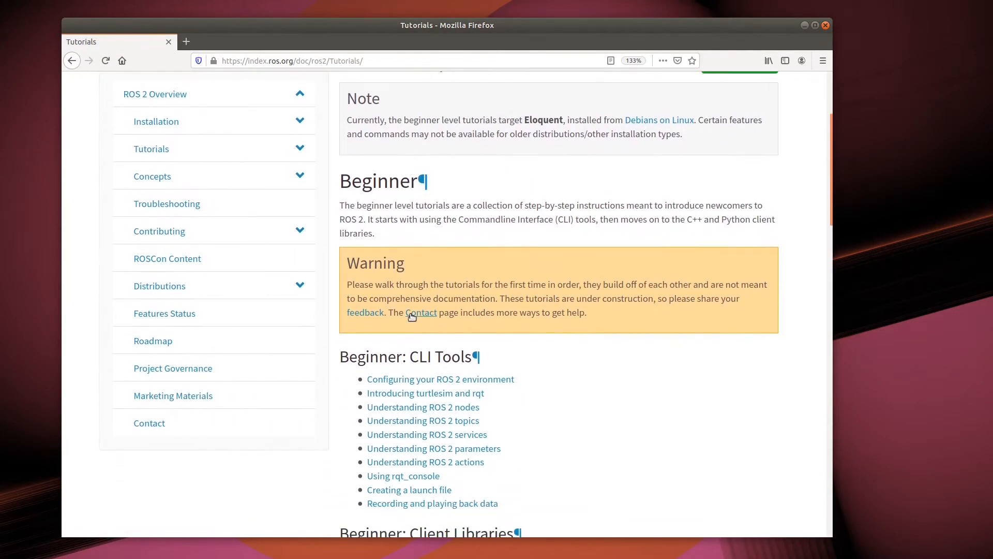
{"action": "left_click", "coordinate": [425, 393]}
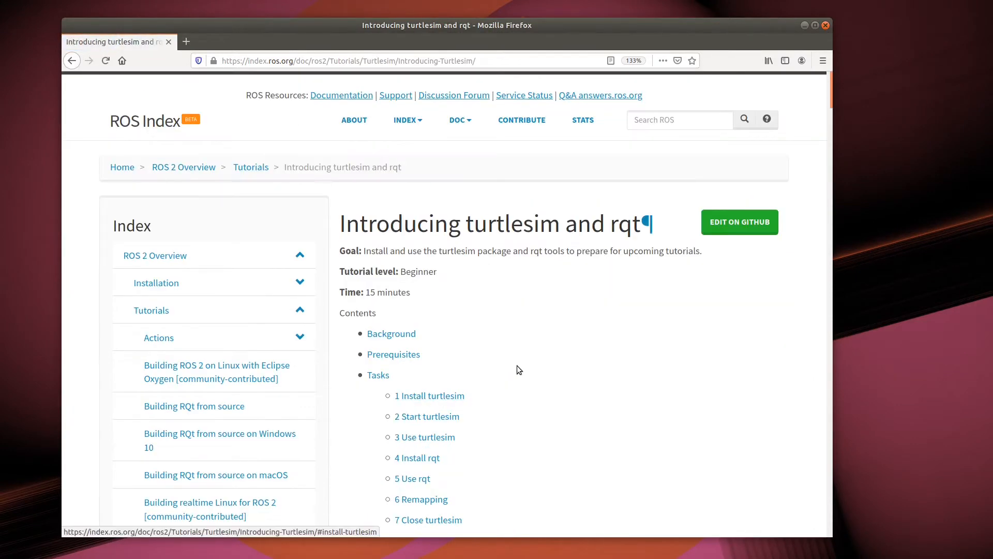
{"action": "scroll", "scroll_direction": "down", "scroll_amount": 3}
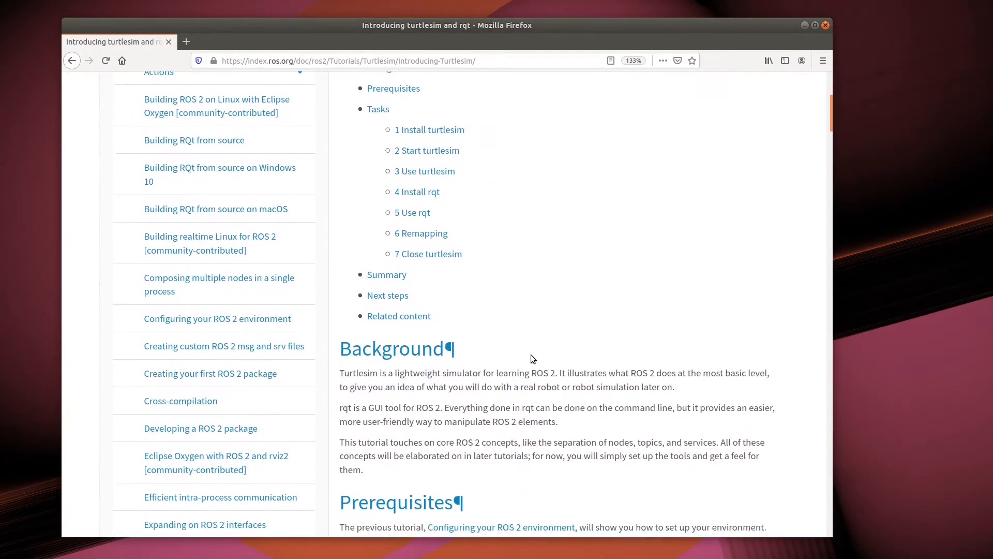
{"action": "scroll", "scroll_direction": "down", "scroll_amount": 3}
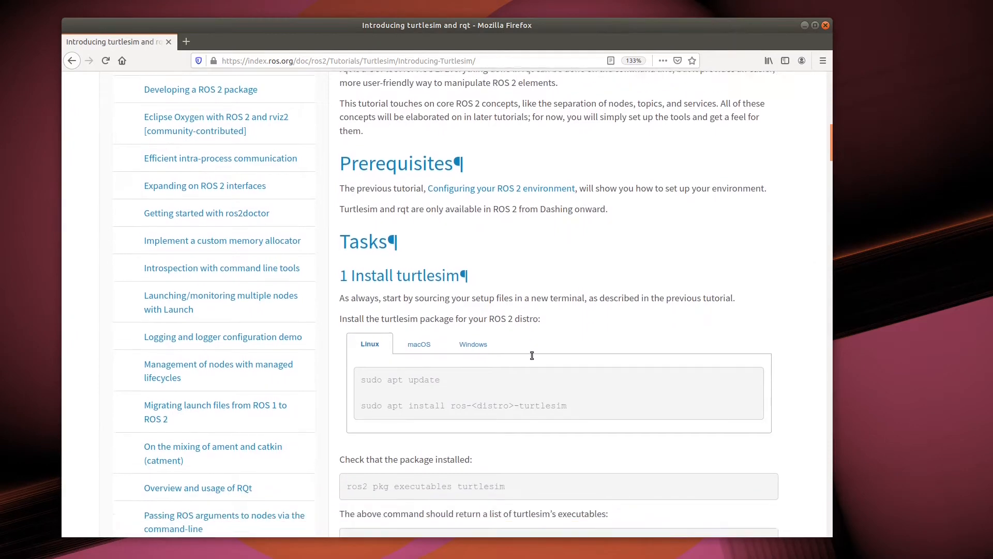
{"action": "scroll", "scroll_direction": "down", "scroll_amount": 3}
{"action": "type", "text": "l"}
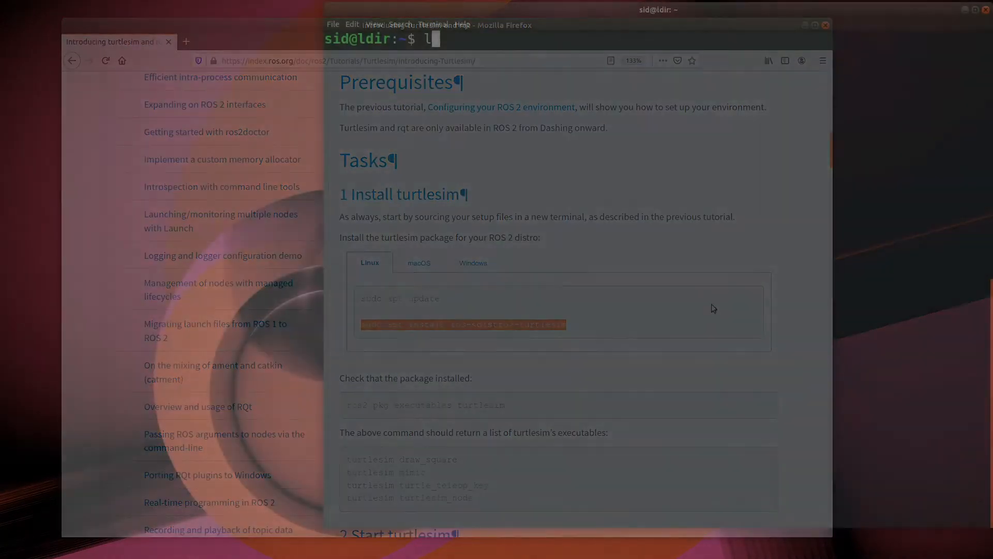
- Open a shell inside the rosfoxy container with 'lxc ubuntu rosfoxy'
{"action": "type", "text": "xc ubun"}
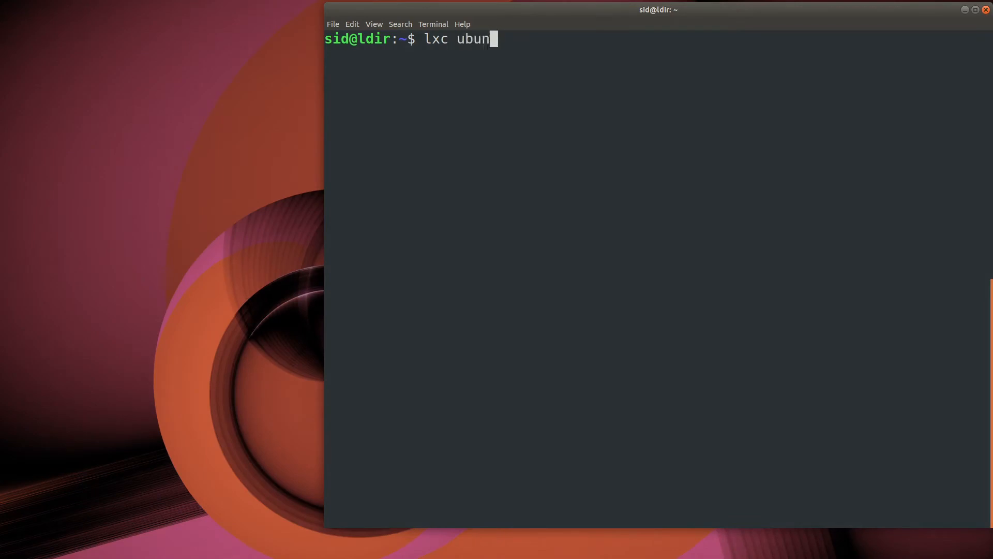
{"action": "type", "text": "tu rosfo"}
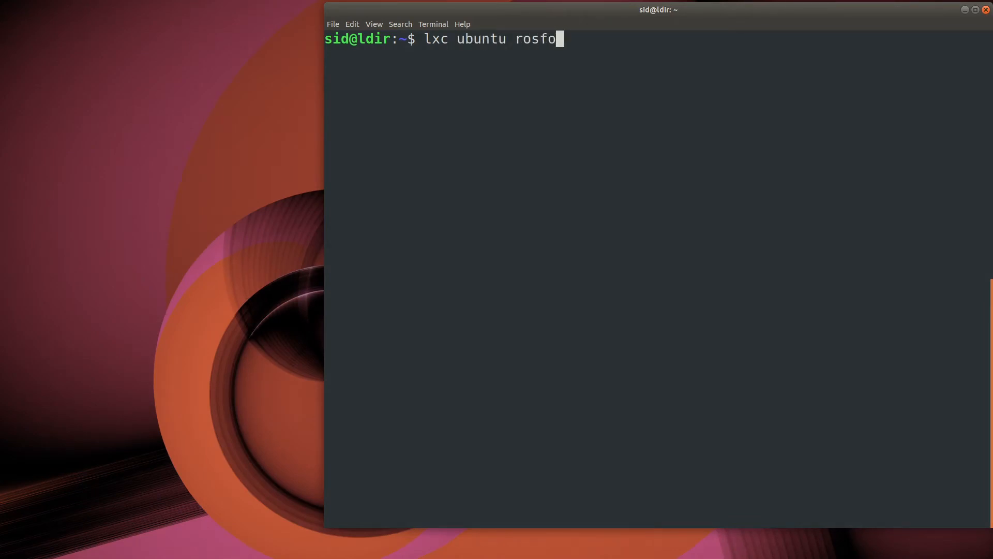
{"action": "key", "text": "Return"}
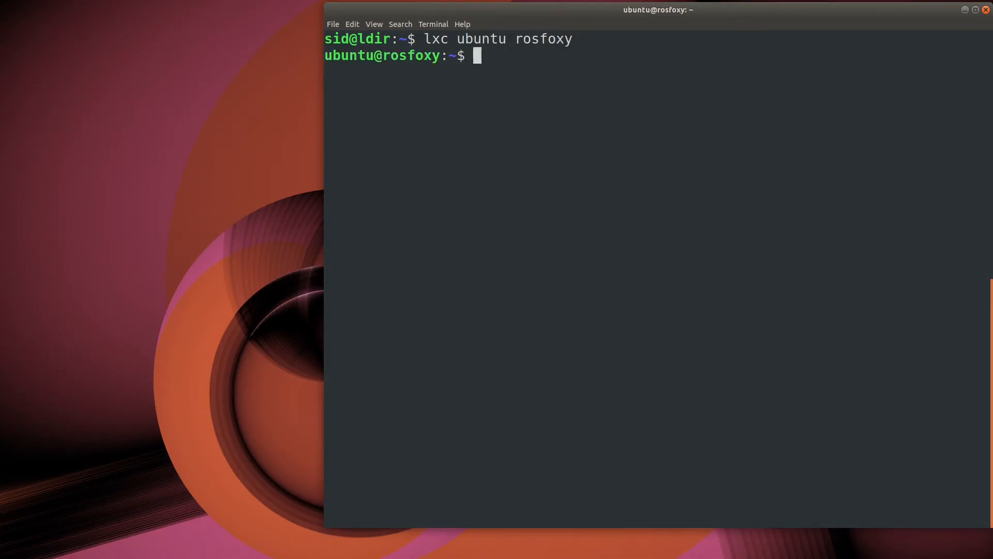
- Install the ros-foxy-turtlesim package with sudo apt install
{"action": "type", "text": "su"}
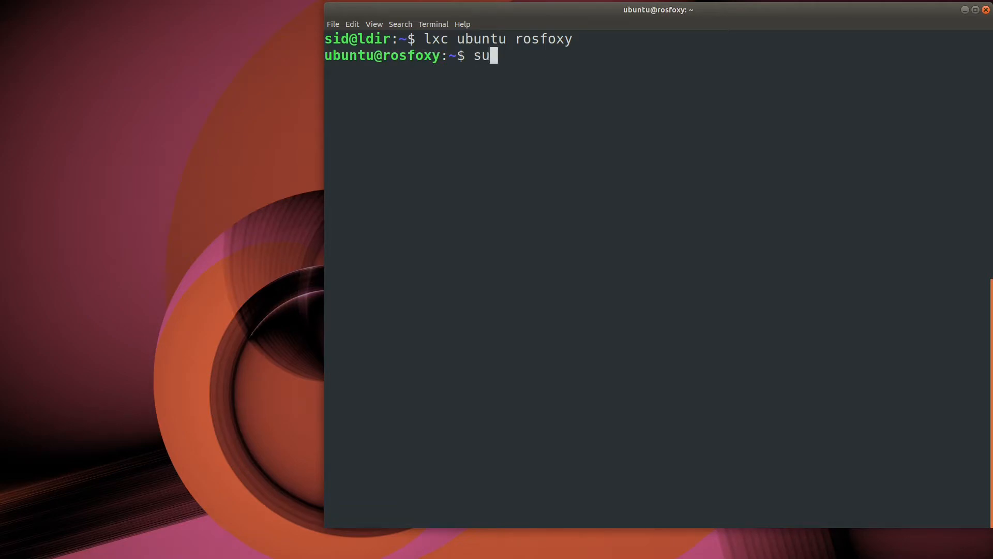
{"action": "type", "text": "do apt install"}
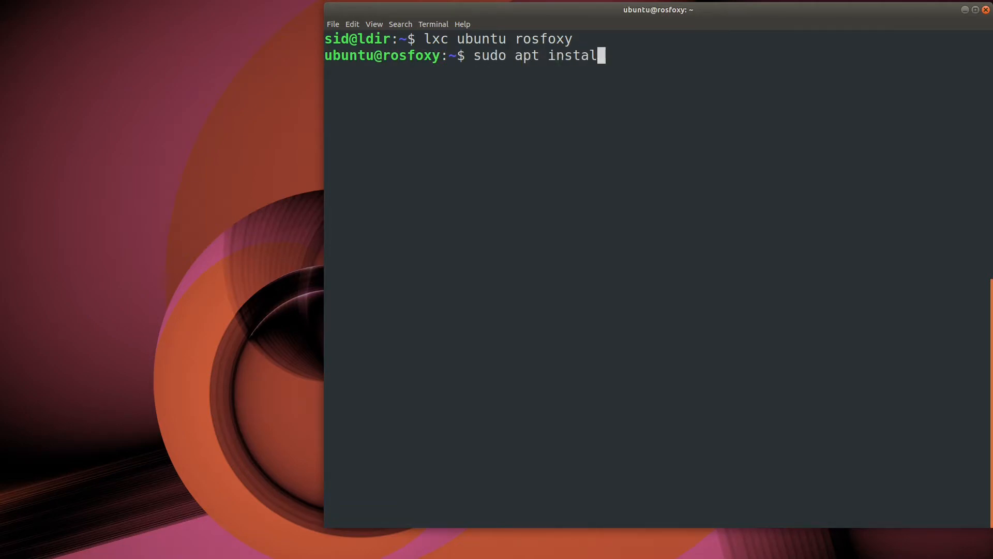
{"action": "type", "text": "l ros-"}
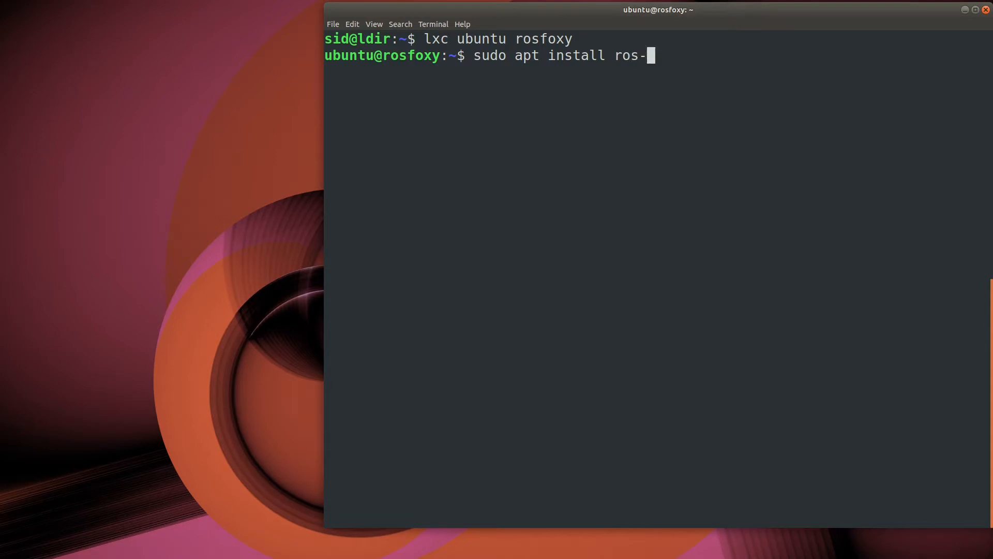
{"action": "type", "text": "foxy-tu"}
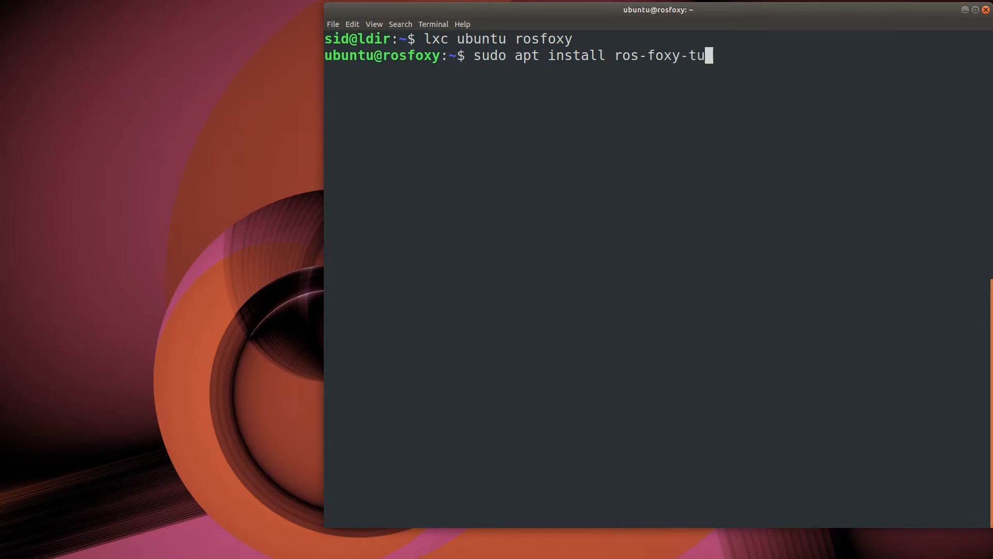
{"action": "key", "text": "Return"}
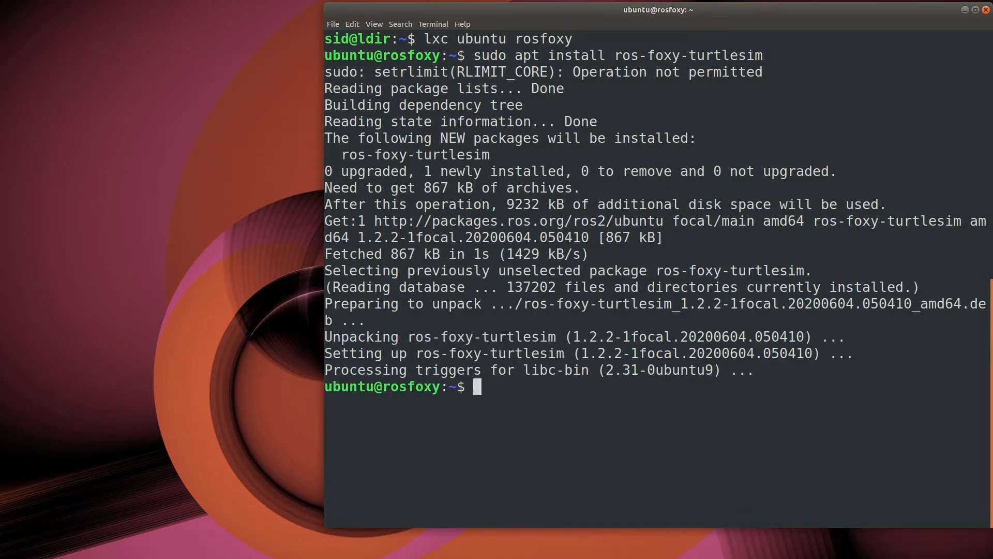
- Show the ros2 pkg help and list the turtlesim package's executables
{"action": "type", "text": "ros2 pkg -"}
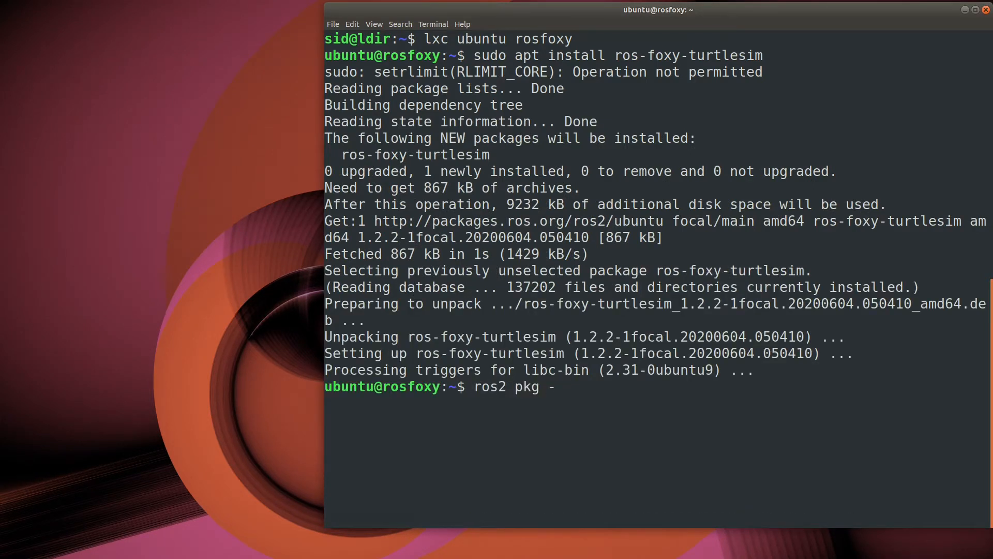
{"action": "key", "text": "Return"}
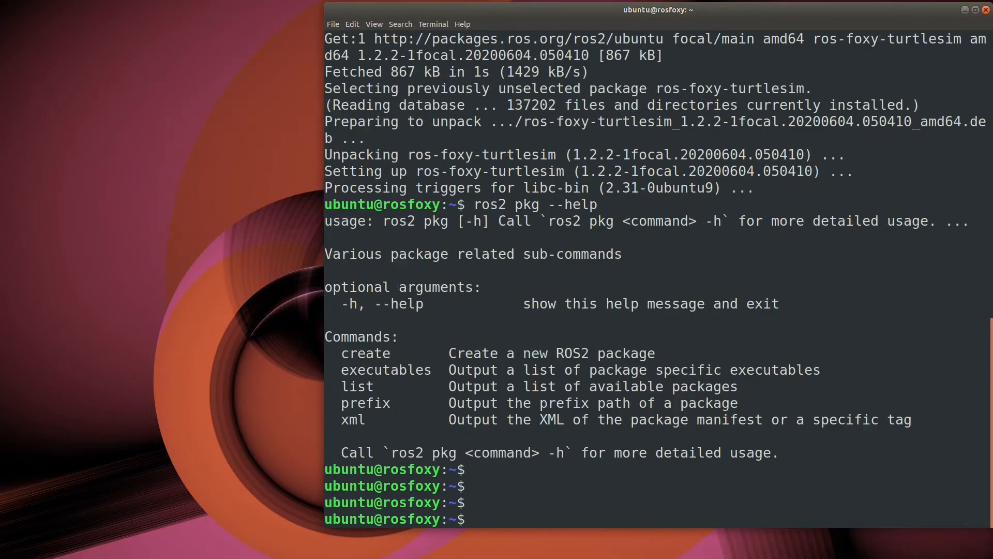
{"action": "type", "text": "ros2 pkg e"}
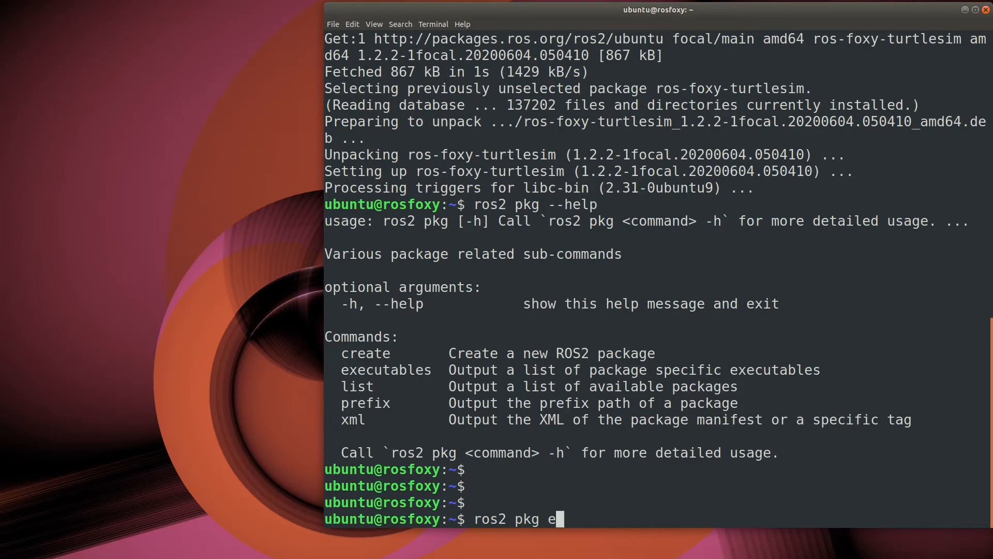
{"action": "type", "text": "xecutables turtles"}
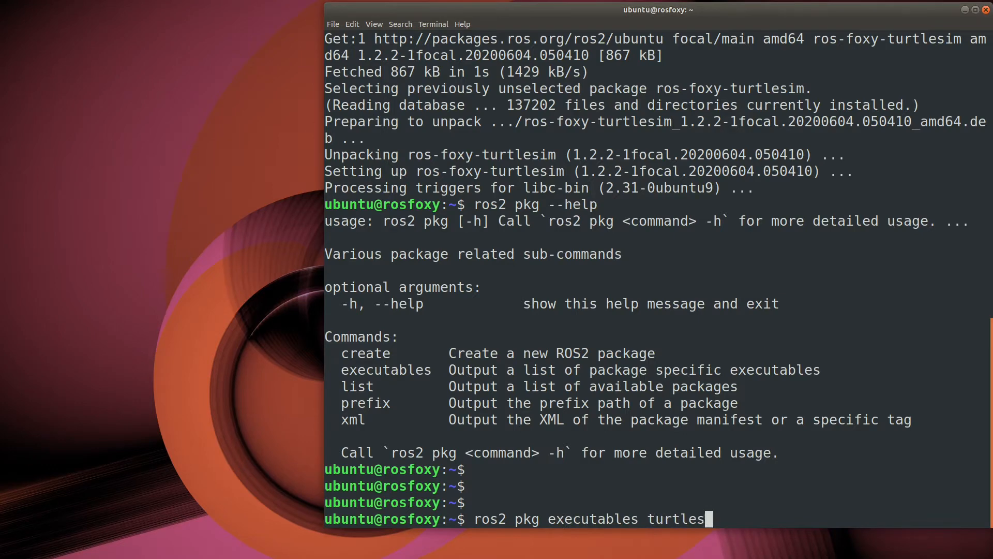
{"action": "key", "text": "Return"}
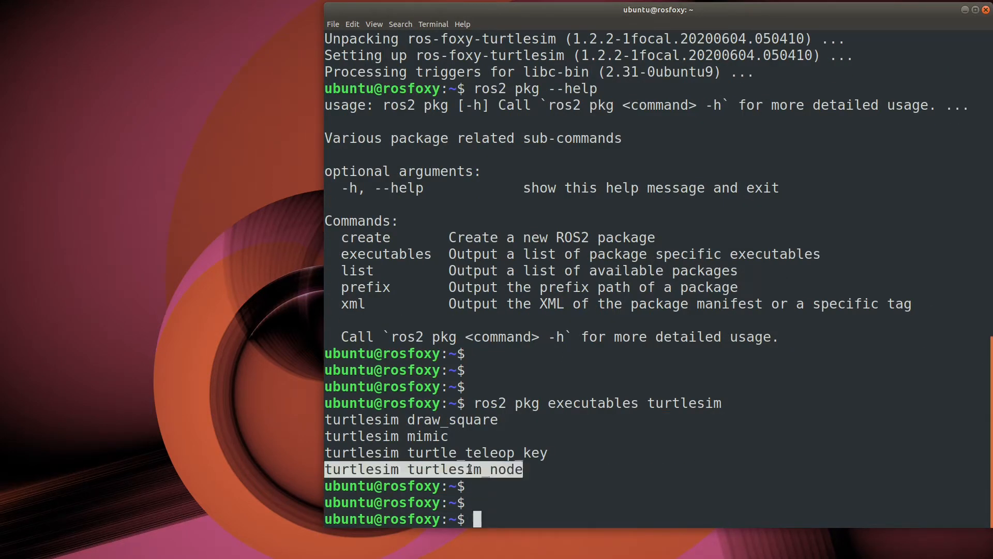
- Enter 'ros2 run turtlesim turtlesim_node' to bring up the TurtleSim window
{"action": "type", "text": "ros2"}
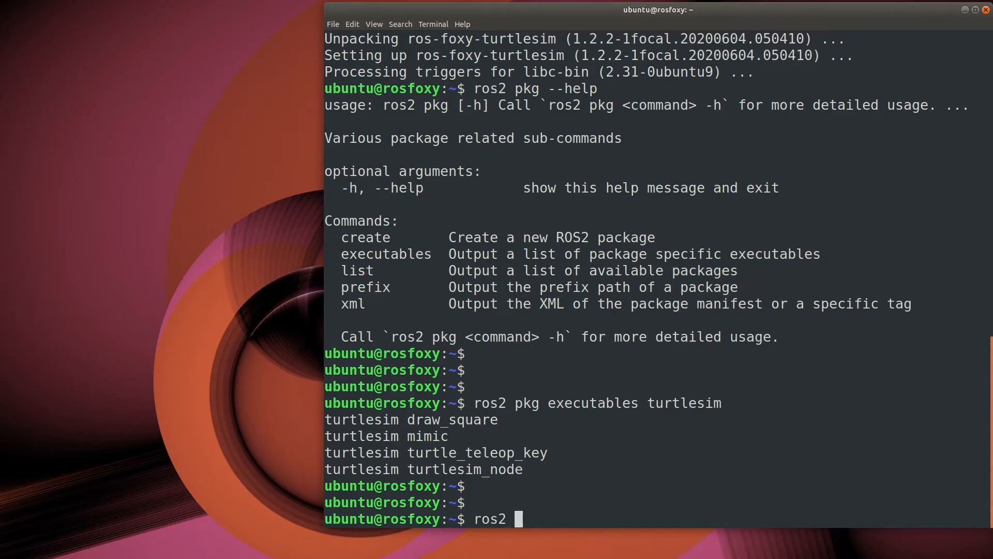
{"action": "type", "text": "run turtlesim"}
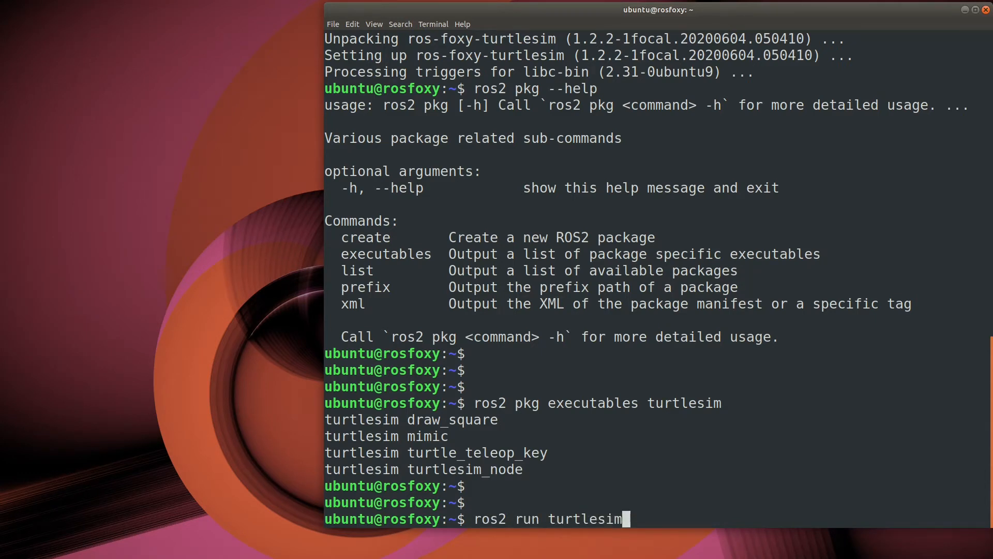
{"action": "type", "text": "turtlesim_node"}
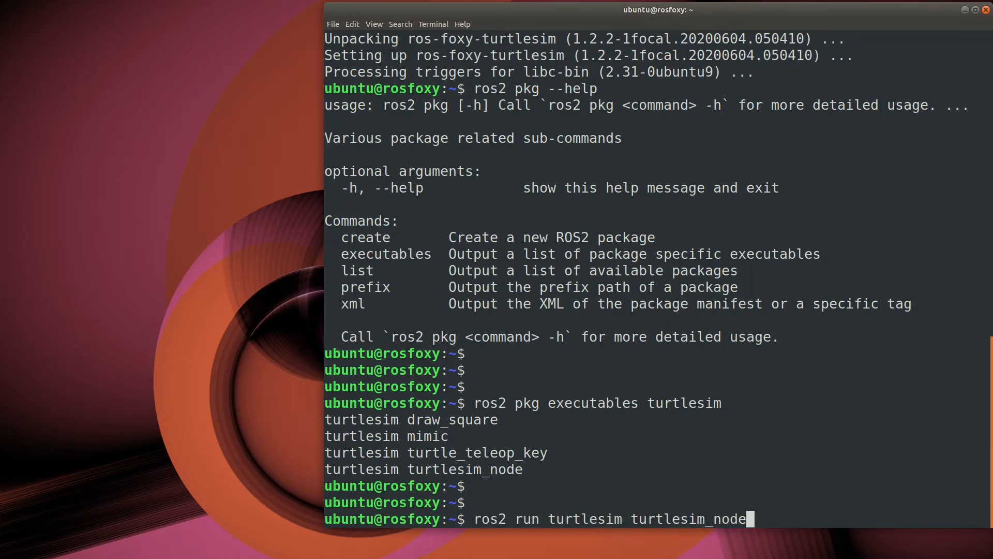
{"action": "left_click", "coordinate": [352, 24]}
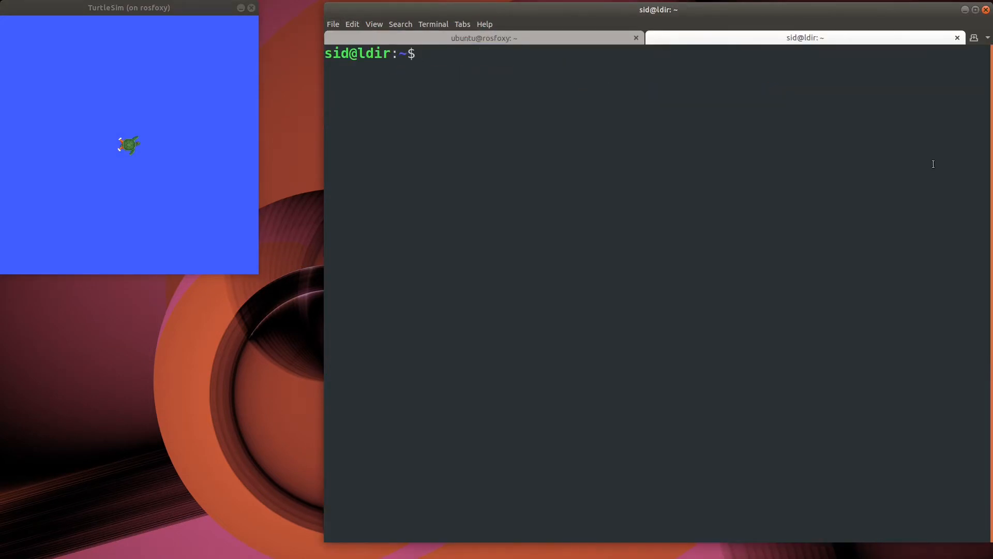
- Enter the rosfoxy container and launch turtle_teleop_key to drive the turtle
{"action": "type", "text": "lx"}
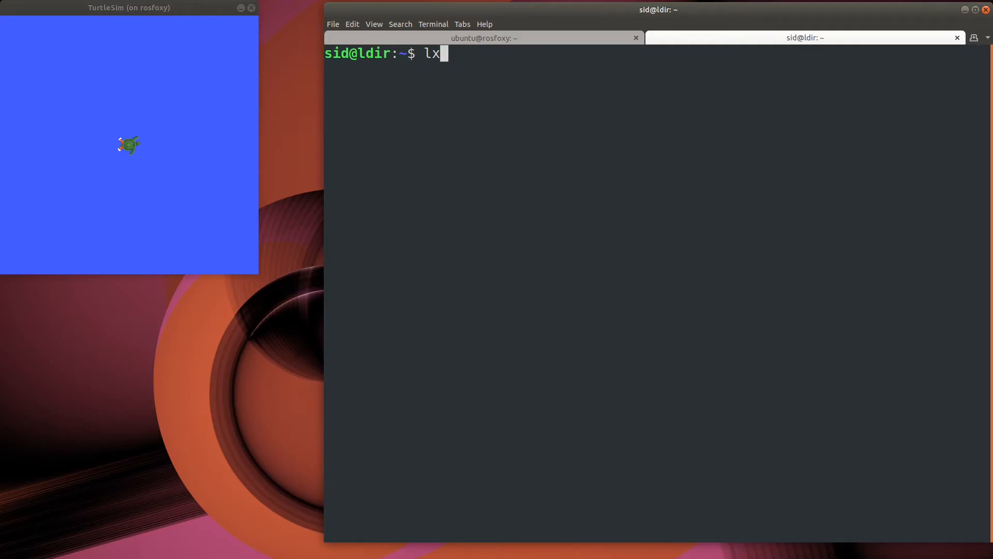
{"action": "type", "text": "c ubuntu rosfoxy"}
{"action": "type", "text": "ros2 ru"}
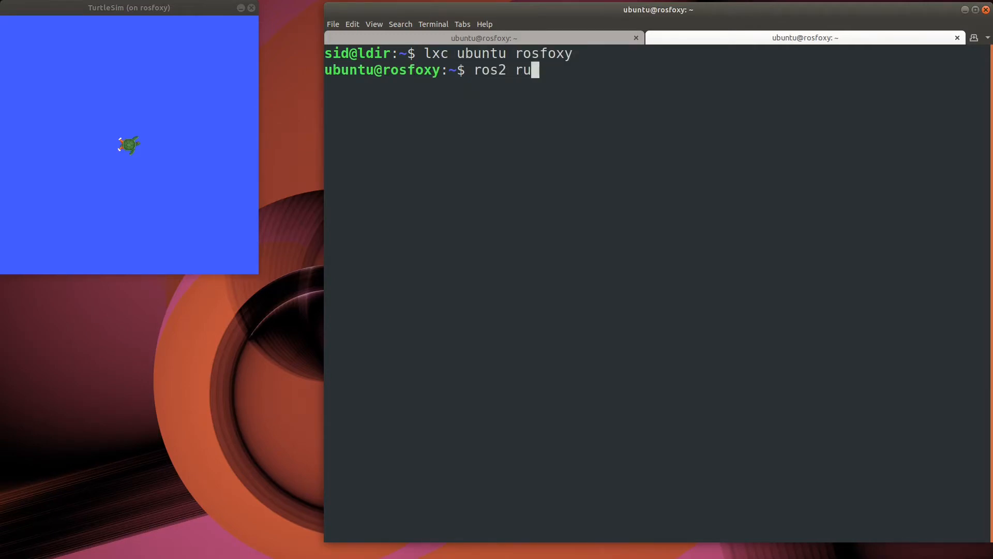
{"action": "type", "text": "n turtlesim turt"}
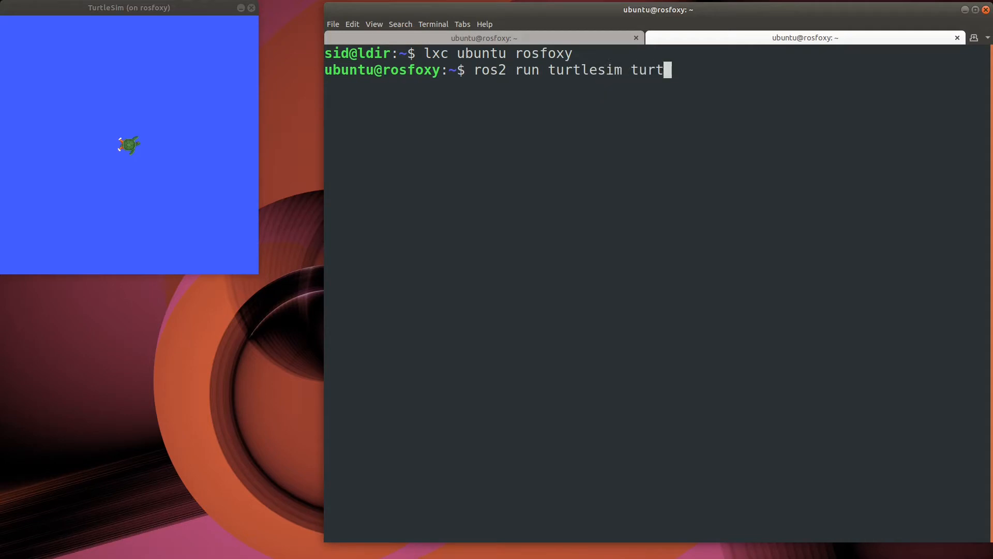
{"action": "type", "text": "le_teleop_key"}
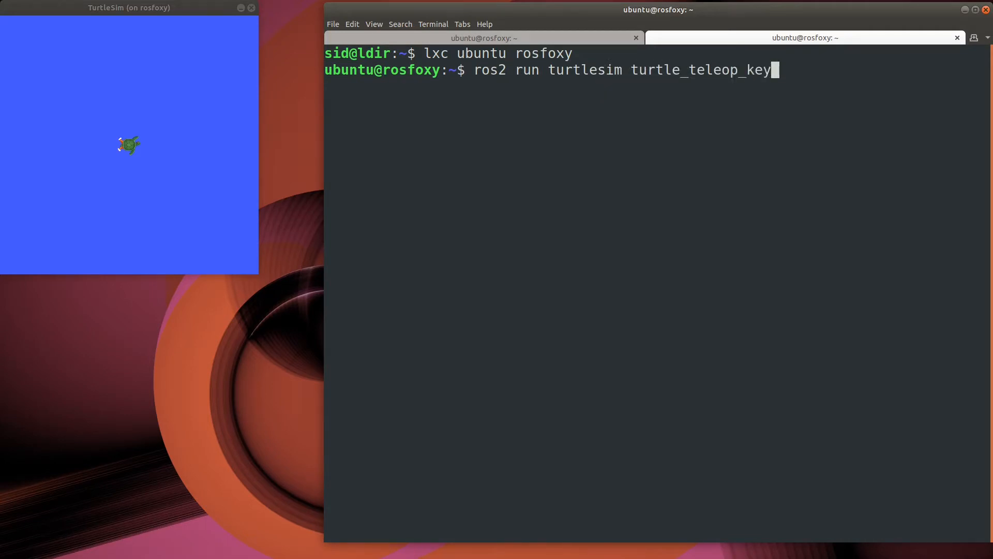
{"action": "key", "text": "Return"}
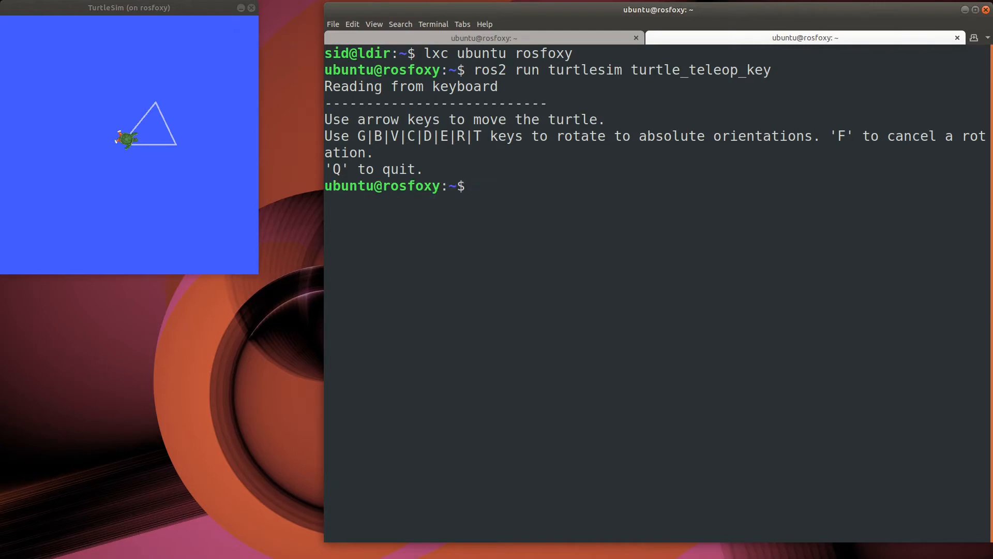
- Launch 'ros2 run turtlesim draw_square' in the container
{"action": "type", "text": "ros2"}
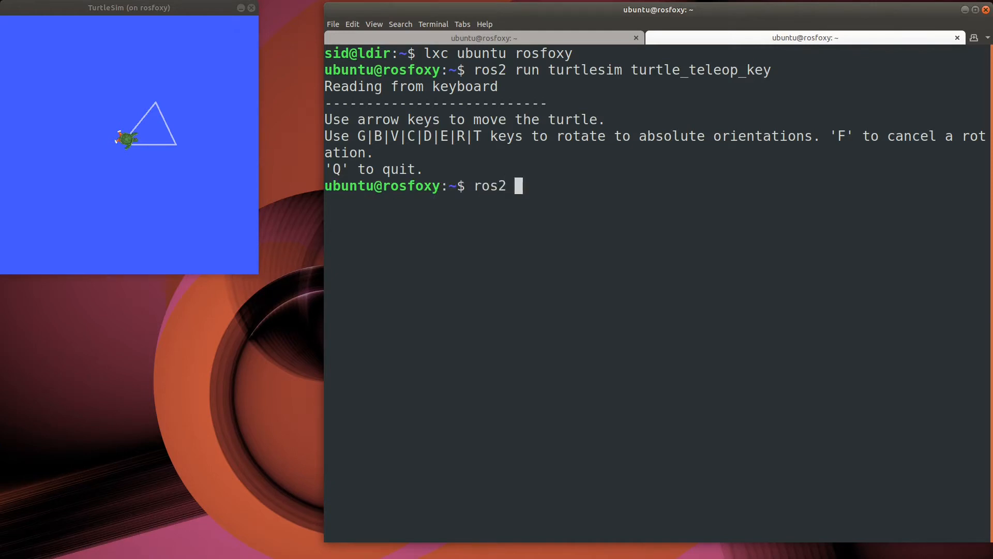
{"action": "type", "text": "run turtlesi"}
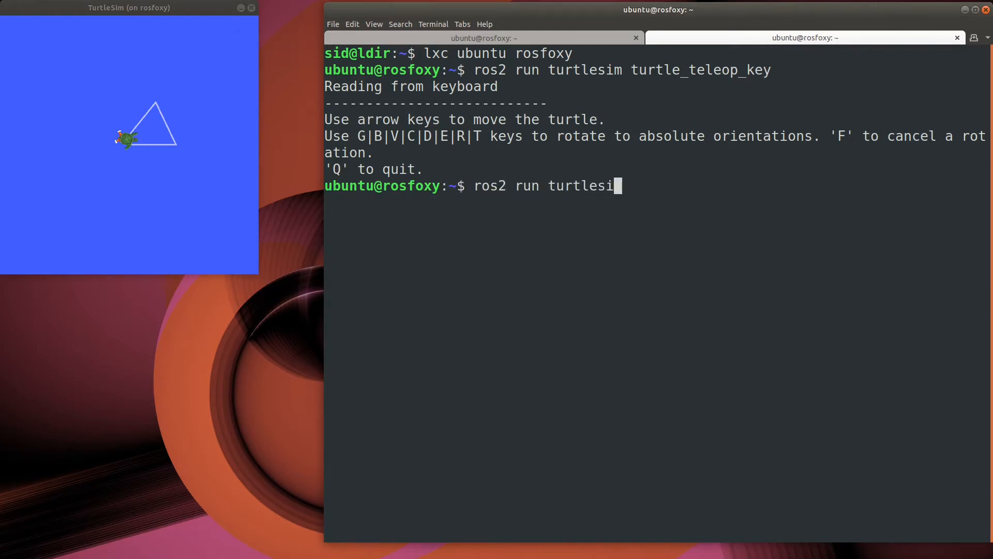
{"action": "type", "text": "m draw_squ"}
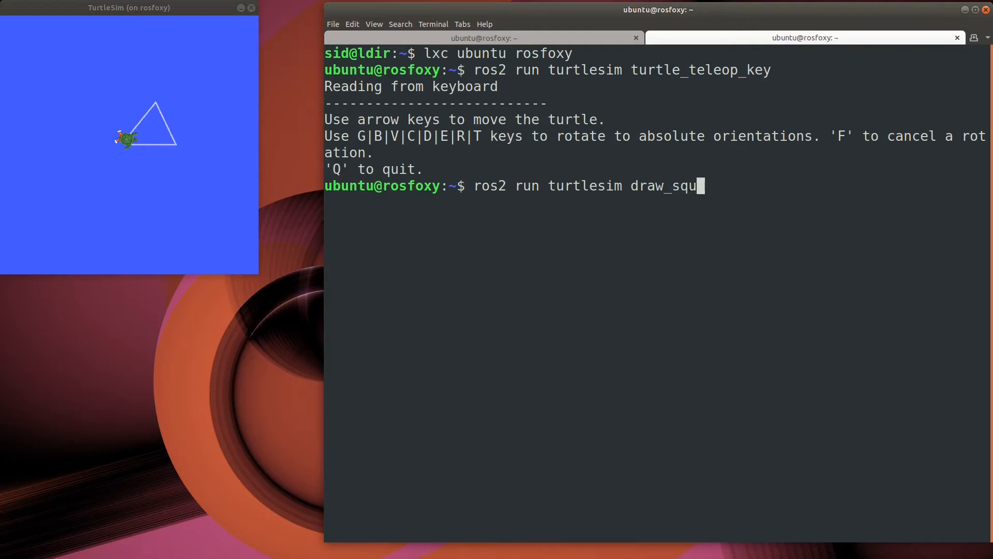
{"action": "key", "text": "Return"}
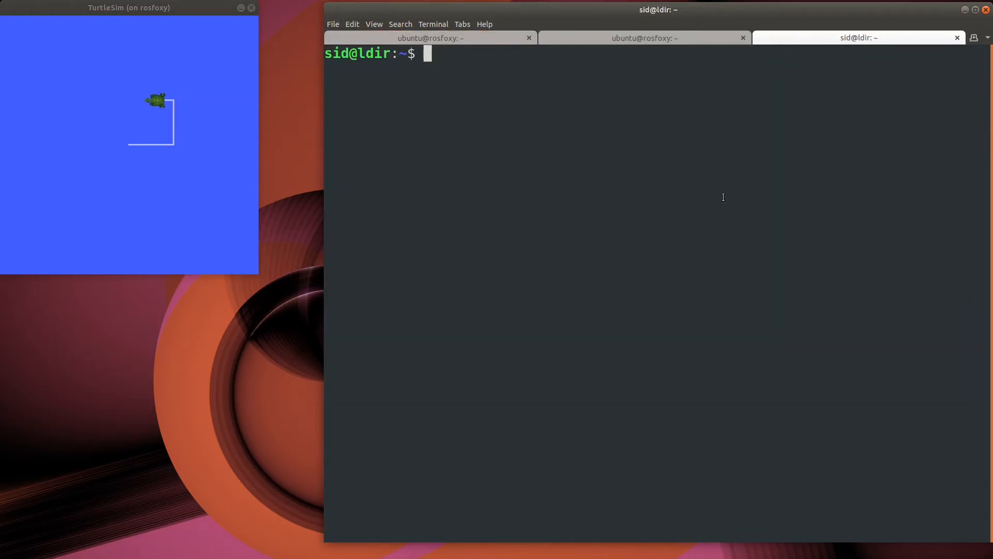
- Enter the rosfoxy container in the new tab and launch turtle_teleop_key
{"action": "type", "text": "lxc ubuntu ros"}
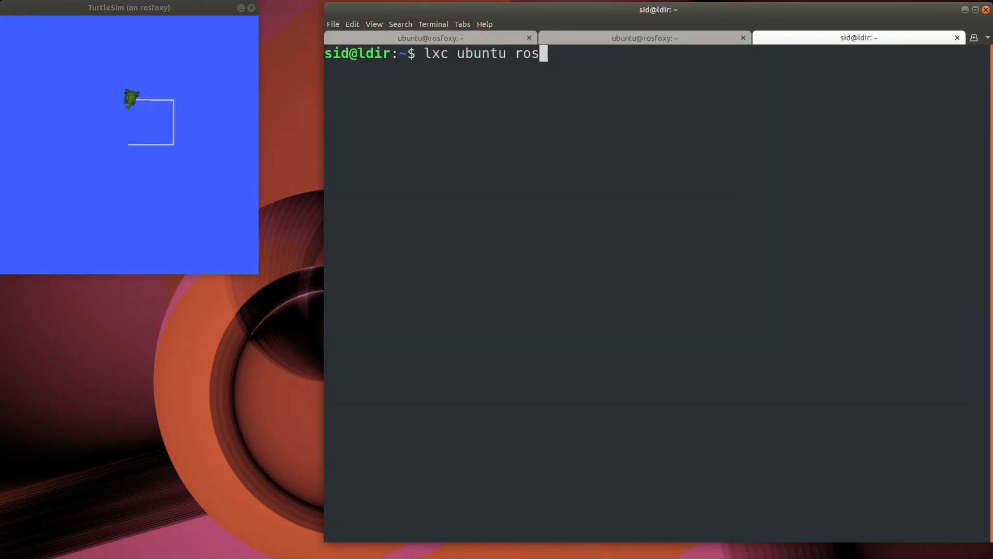
{"action": "key", "text": "Return"}
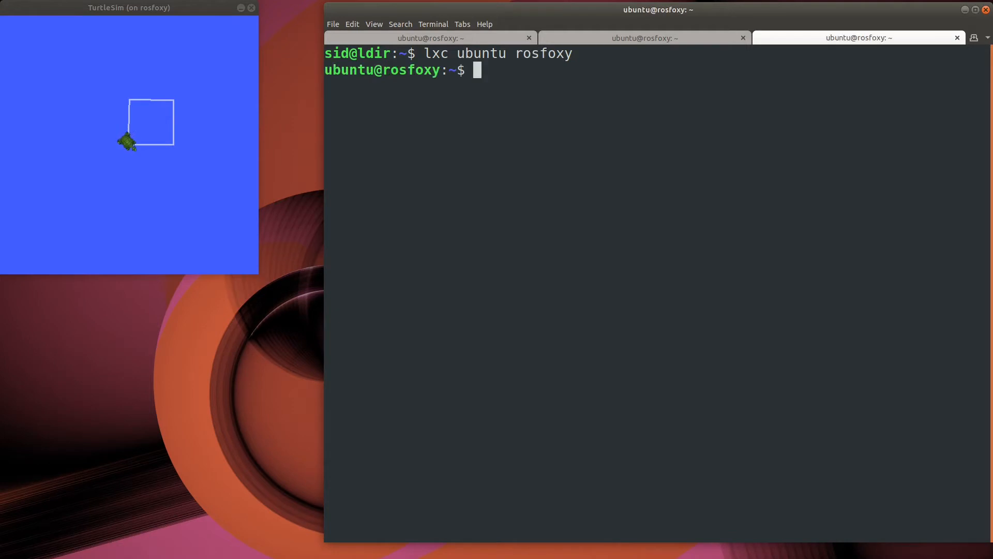
{"action": "type", "text": "ros2 run turtlesim"}
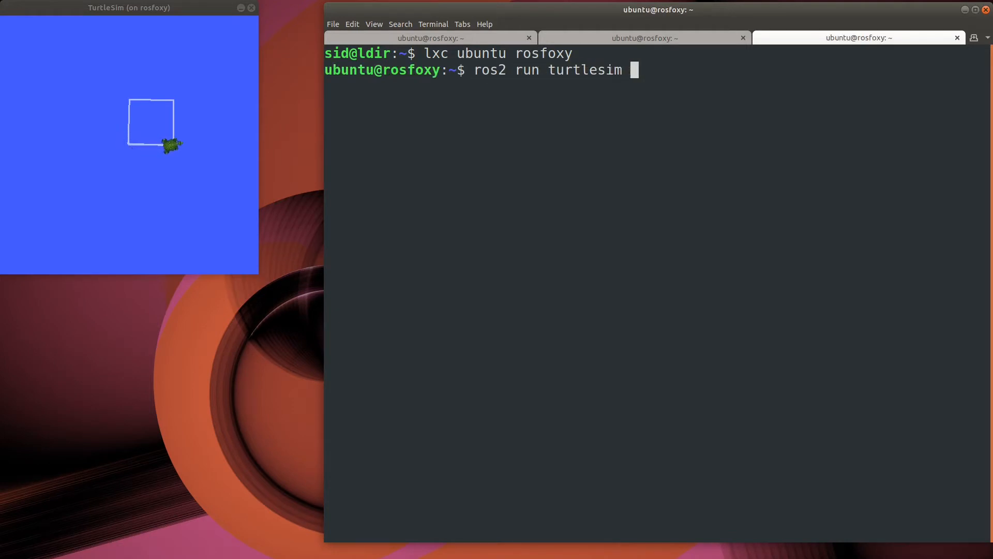
{"action": "type", "text": "turtle_tele"}
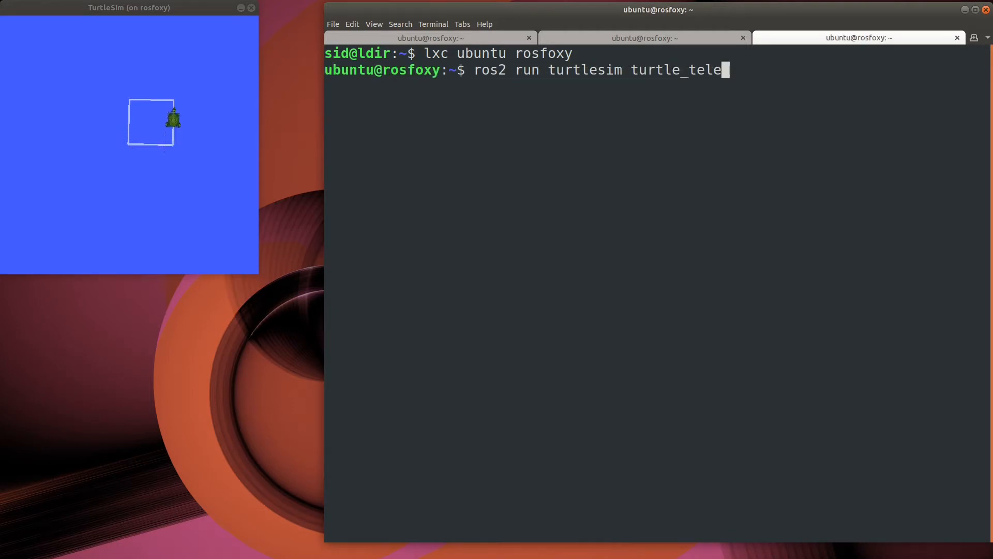
{"action": "key", "text": "Return"}
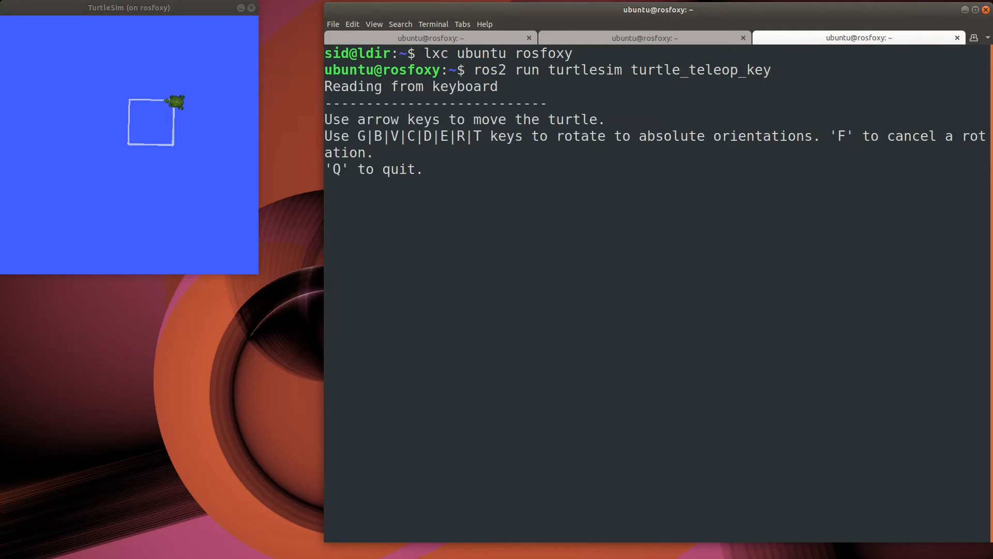
- Steer the turtle left, down, then right, curving toward the lower right
{"action": "key", "text": "Left"}
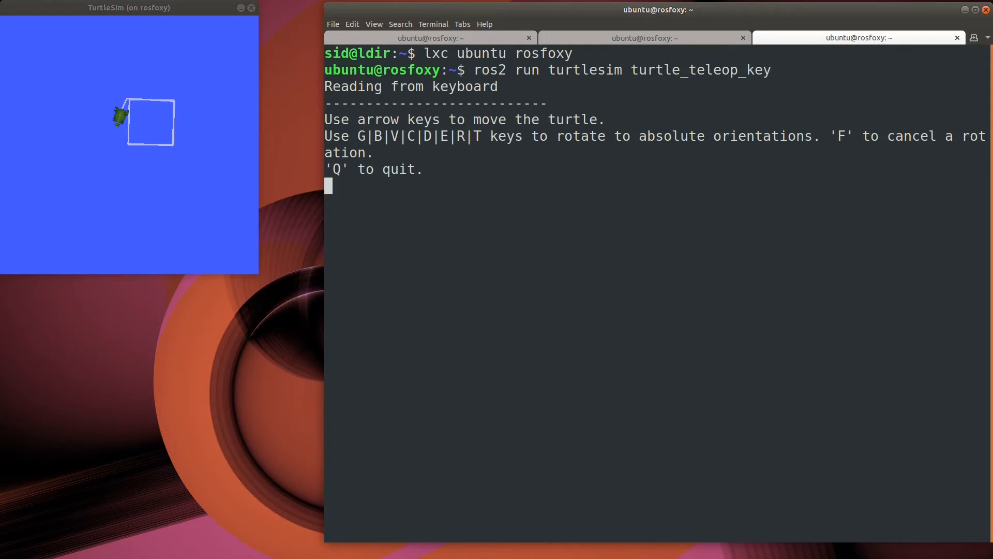
{"action": "key", "text": "Down"}
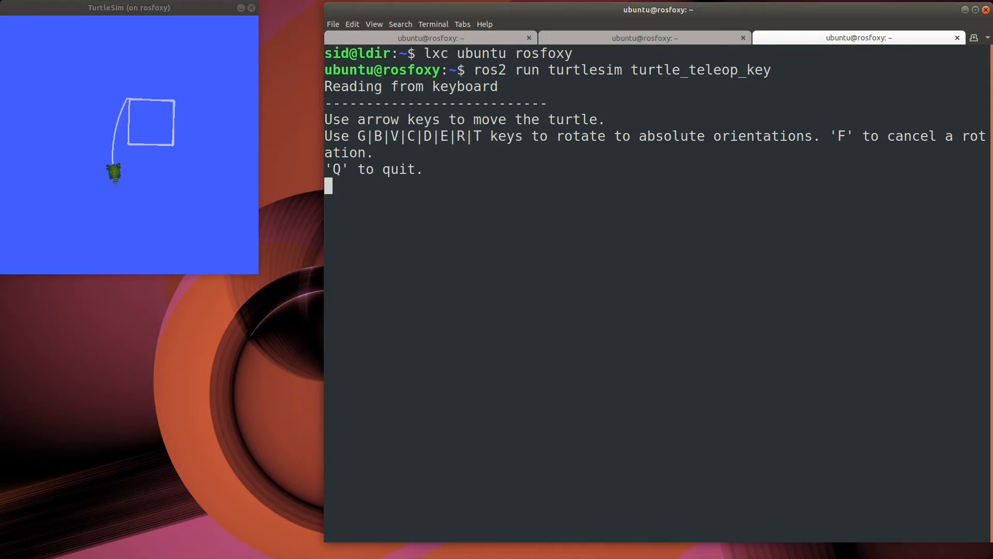
{"action": "key", "text": "Down"}
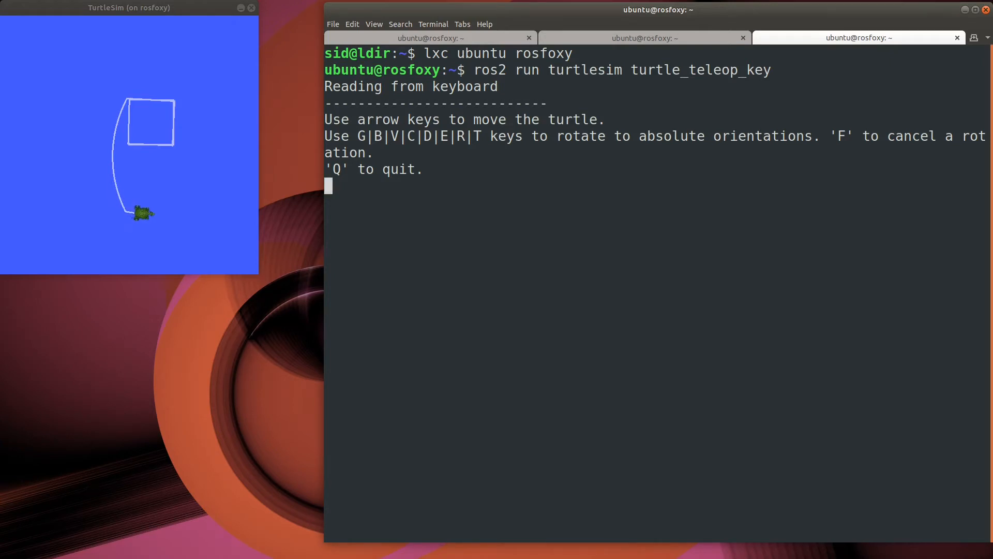
{"action": "key", "text": "Right"}
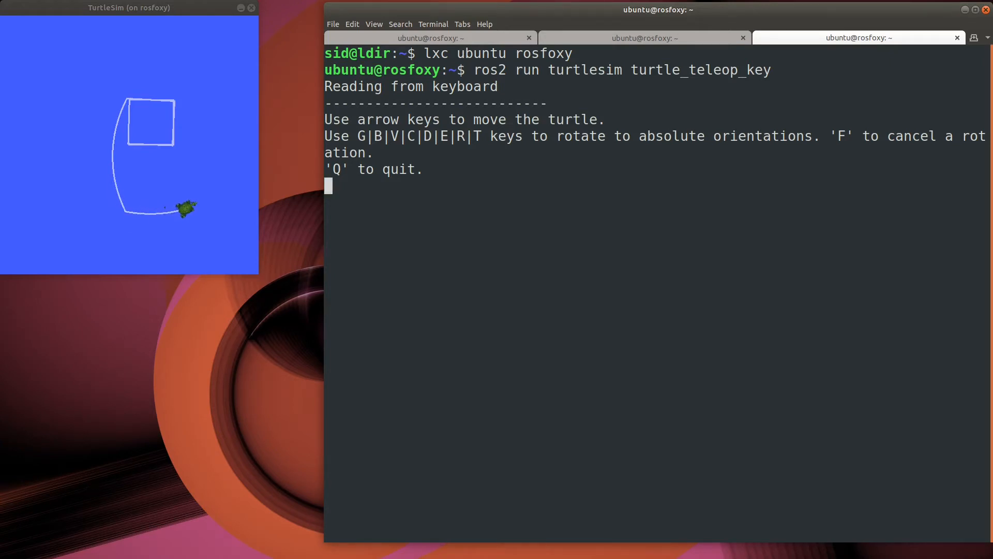
{"action": "key", "text": "Right"}
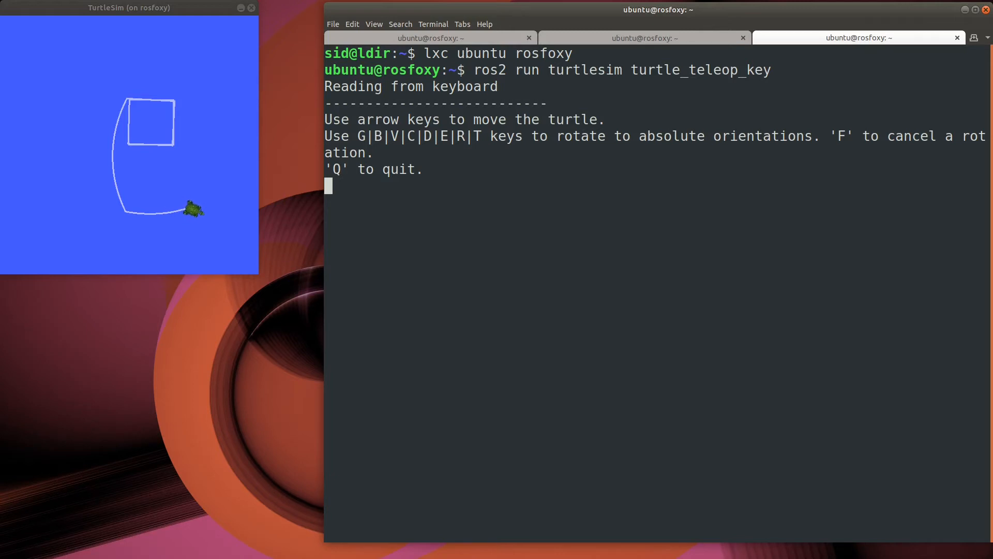
{"action": "key", "text": "Right"}
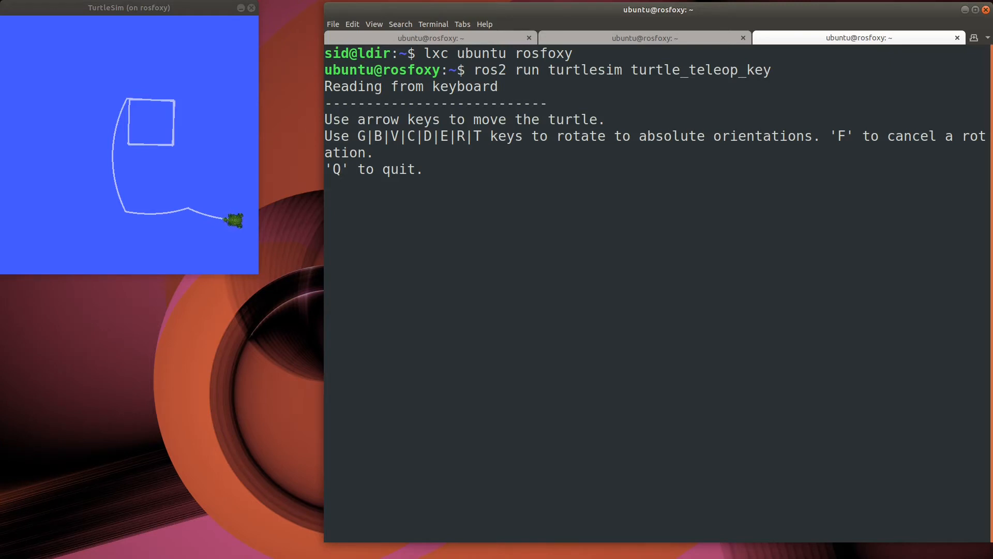
{"action": "left_click", "coordinate": [640, 38]}
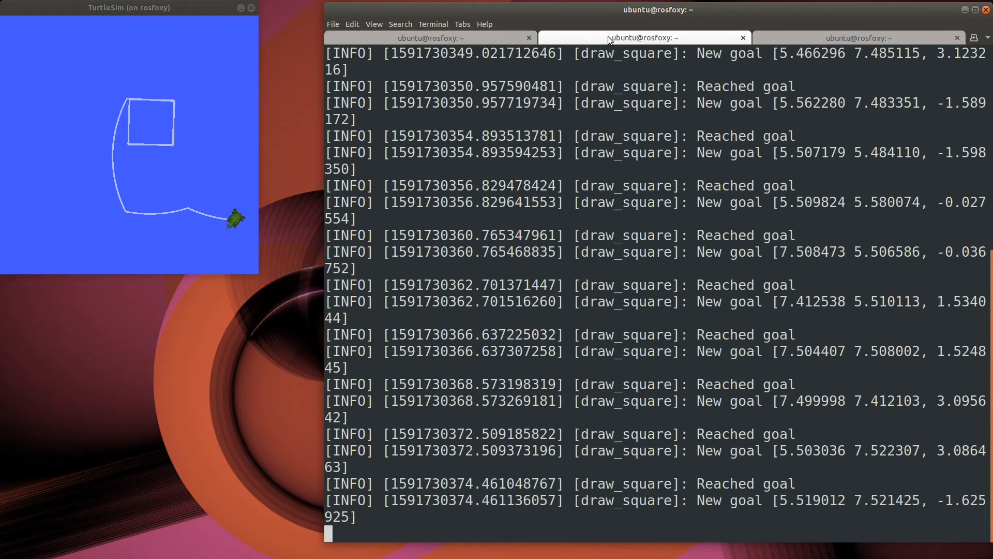
- Stop draw_square and call the /clear service with std_srvs/srv/Empty
{"action": "key", "text": "ctrl+c"}
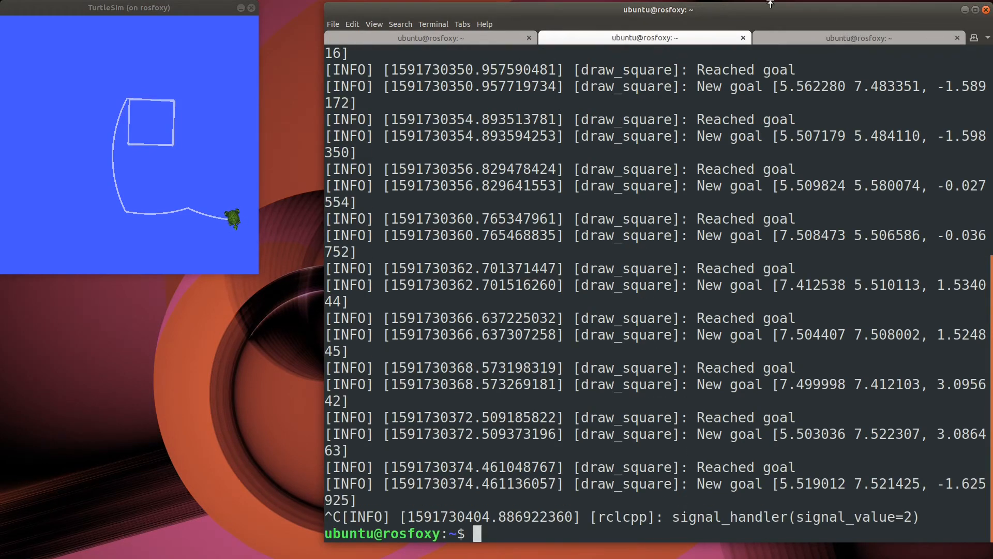
{"action": "type", "text": "ros2 s"}
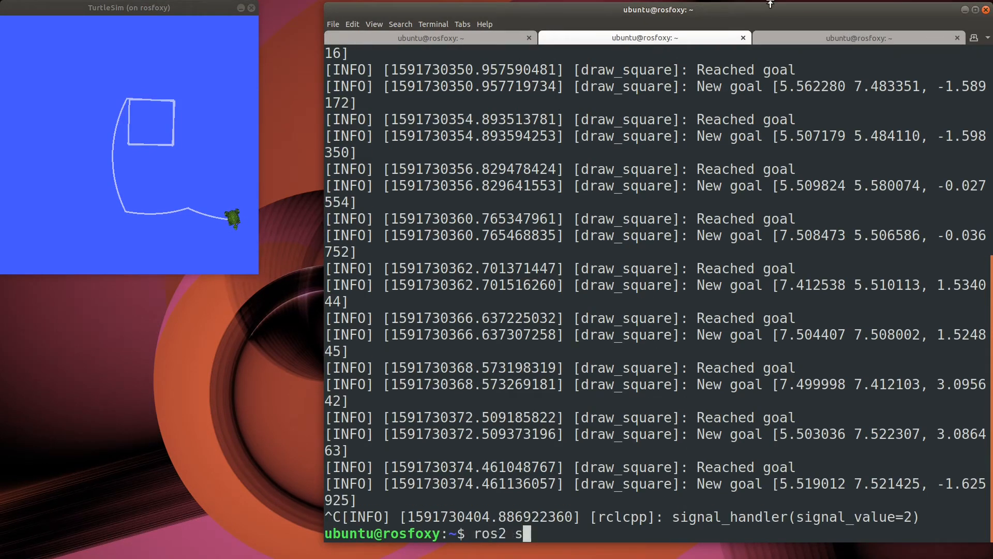
{"action": "type", "text": "ervice call /clear std_sr"}
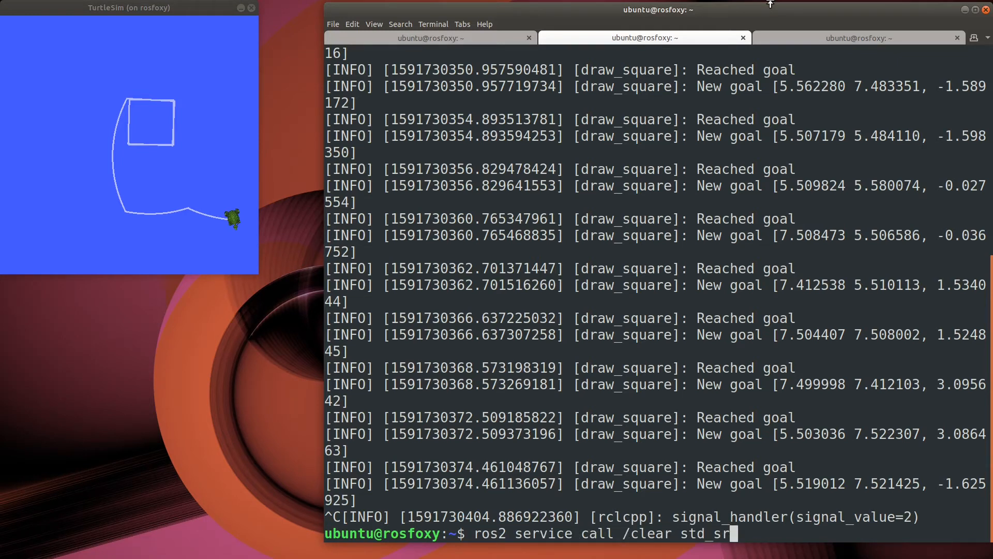
{"action": "type", "text": "vs/srv/Em"}
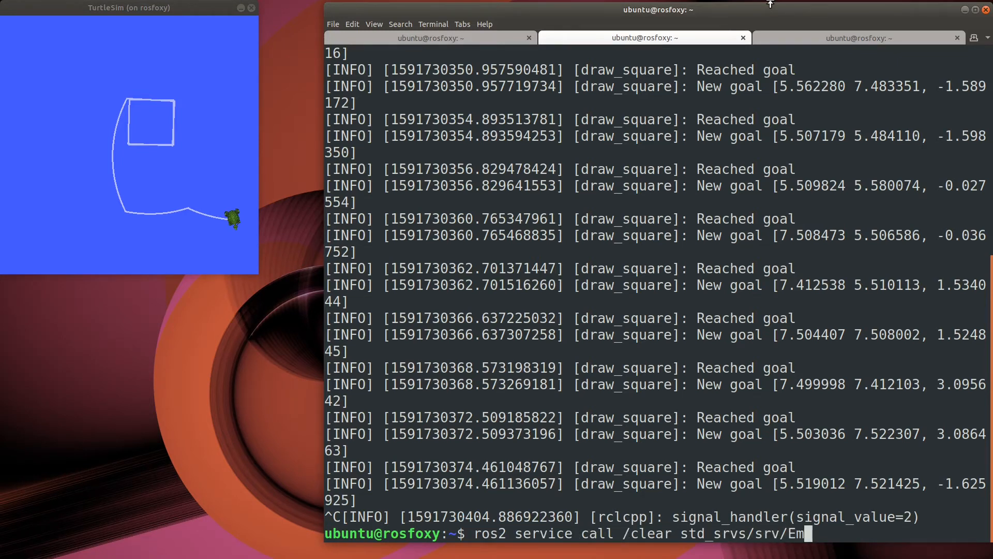
{"action": "key", "text": "Return"}
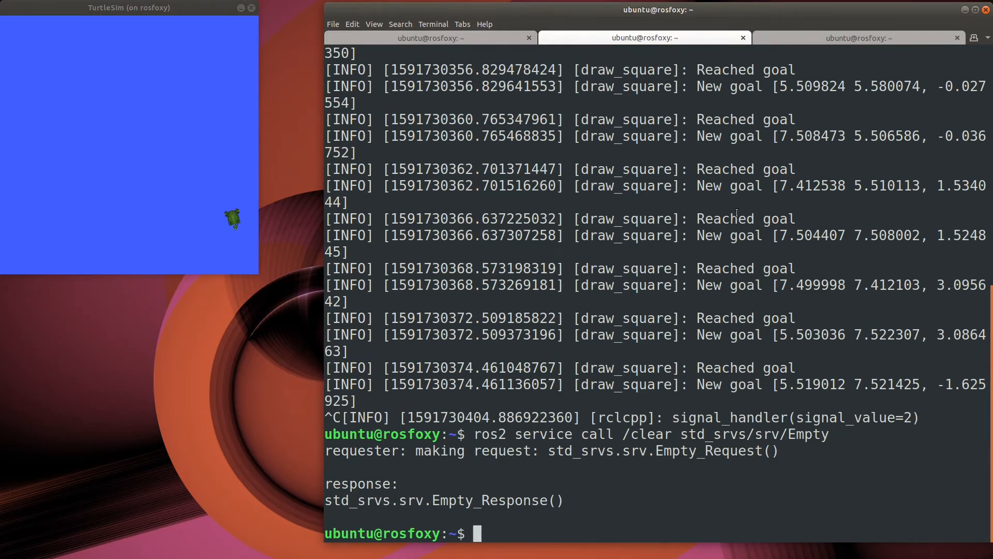
- Call /spawn (turtlesim/srv/Spawn) to add turtle2 at x 2, y 2, theta 0.2
{"action": "type", "text": "ros"}
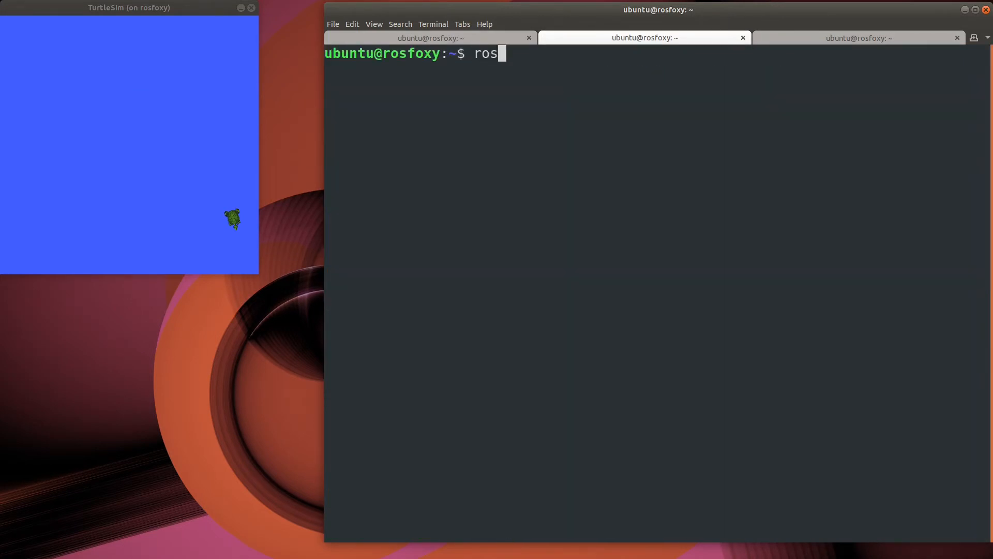
{"action": "type", "text": "2 service call /spawn tu"}
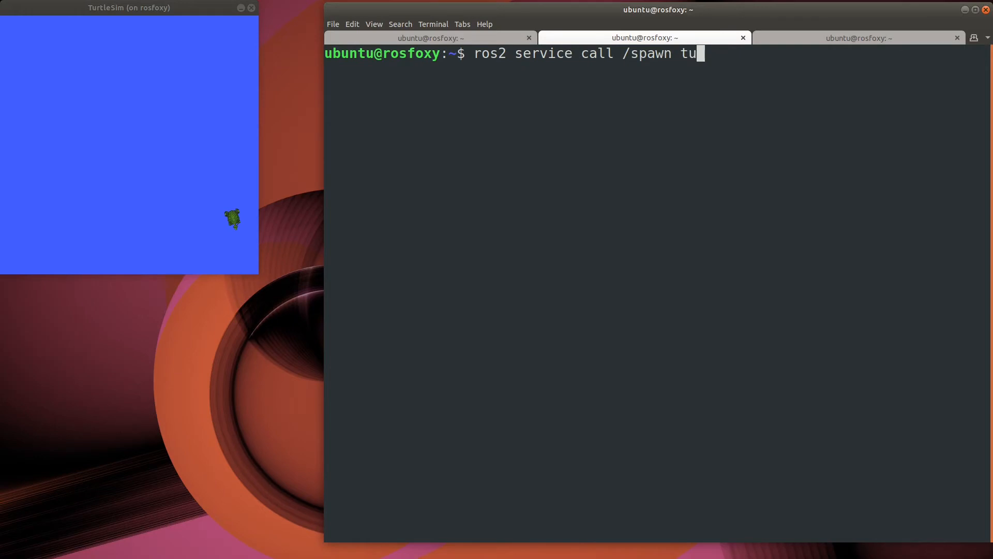
{"action": "type", "text": "rtlesim/srv/Spawn \"{}\""}
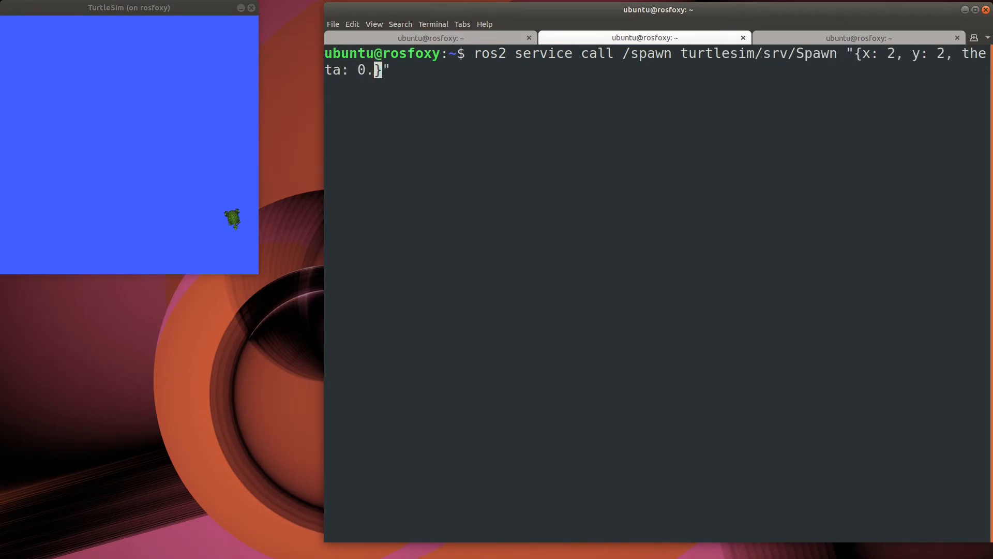
{"action": "type", "text": "2, name: ''"}
{"action": "key", "text": "Return"}
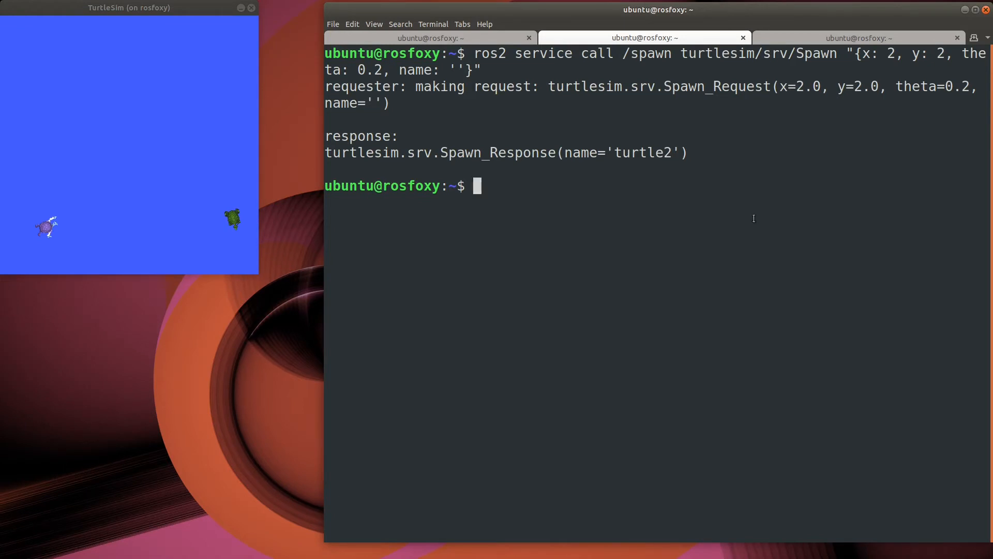
{"action": "mouse_move", "coordinate": [879, 76]}
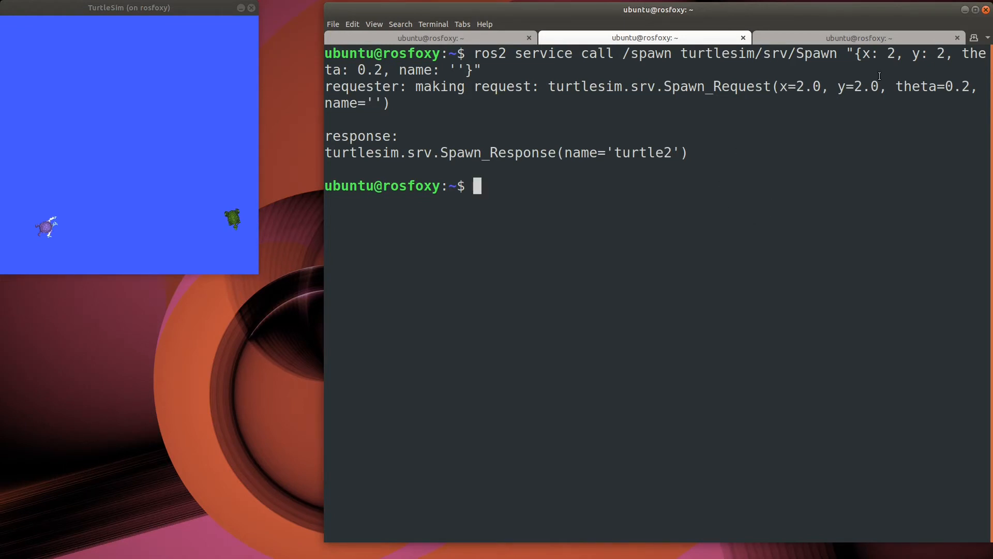
- Nudge turtle1 forward, then copy rosfoxy to rosfoxy2, start it, and list containers
{"action": "left_click", "coordinate": [855, 38]}
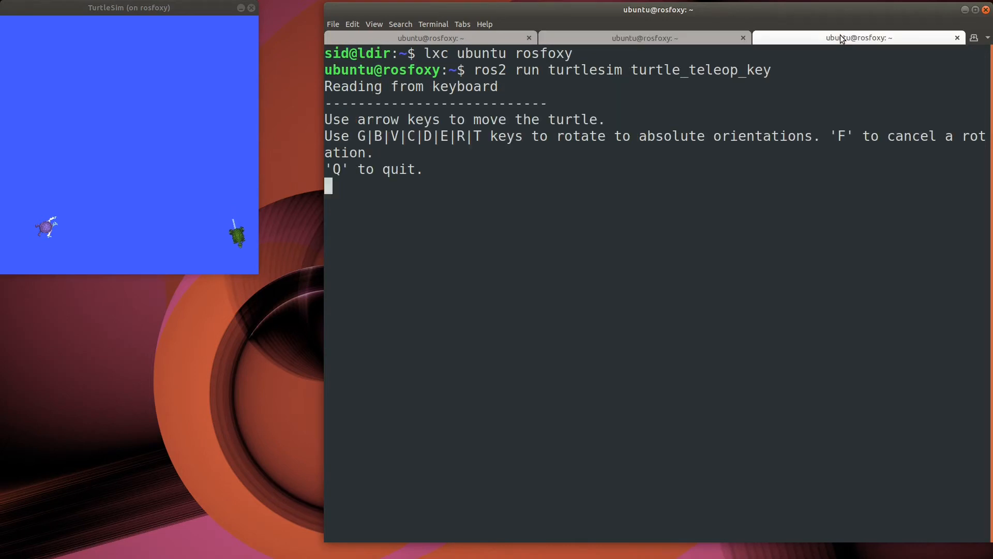
{"action": "key", "text": "Up"}
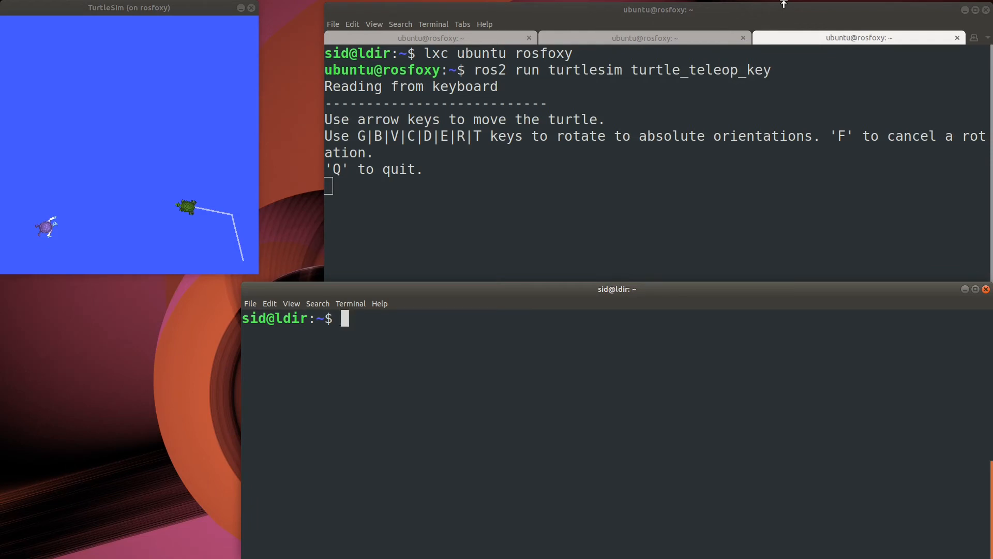
{"action": "type", "text": "lxc copy"}
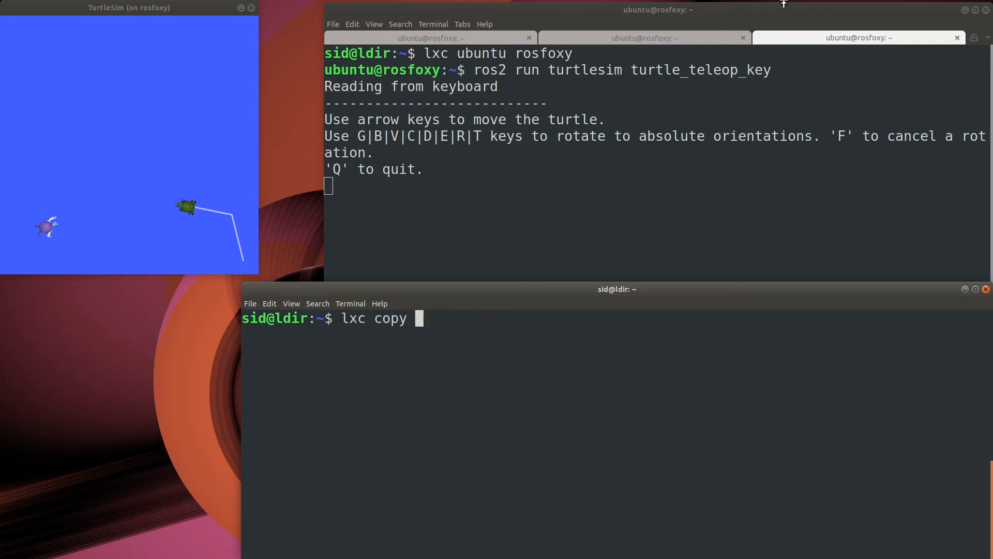
{"action": "type", "text": "rosfoxy rosfoxy2"}
{"action": "type", "text": "lxc star"}
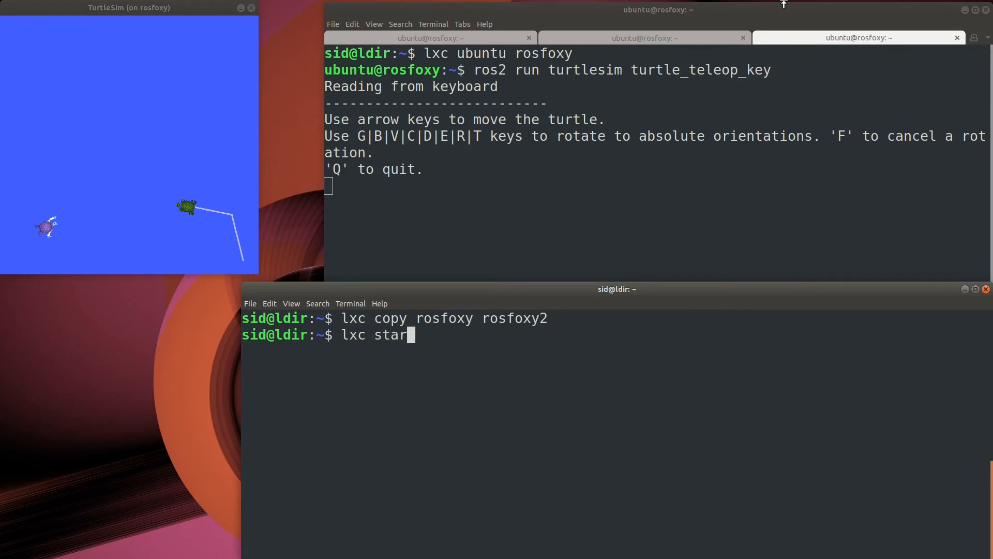
{"action": "type", "text": "t rosfoxy2"}
{"action": "type", "text": "lxc list"}
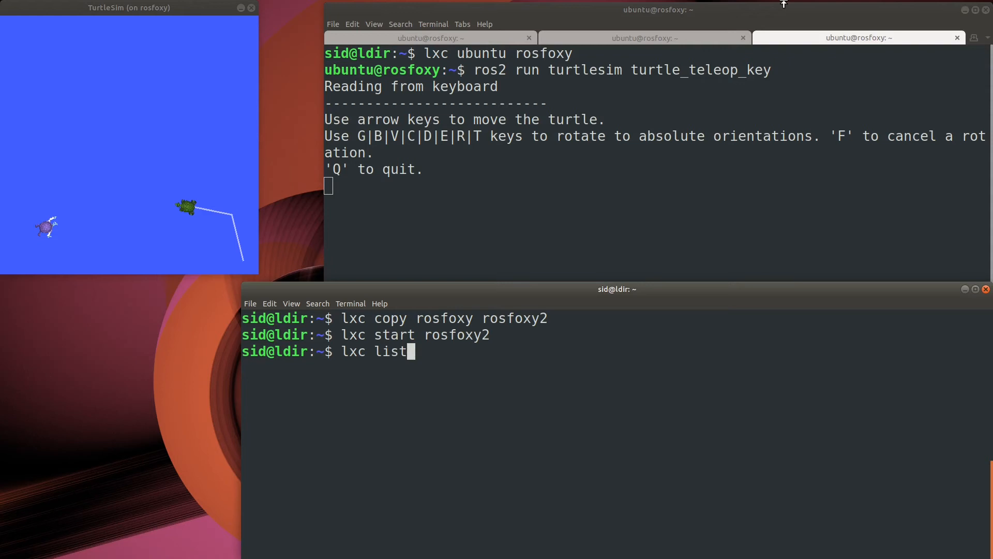
{"action": "key", "text": "Return"}
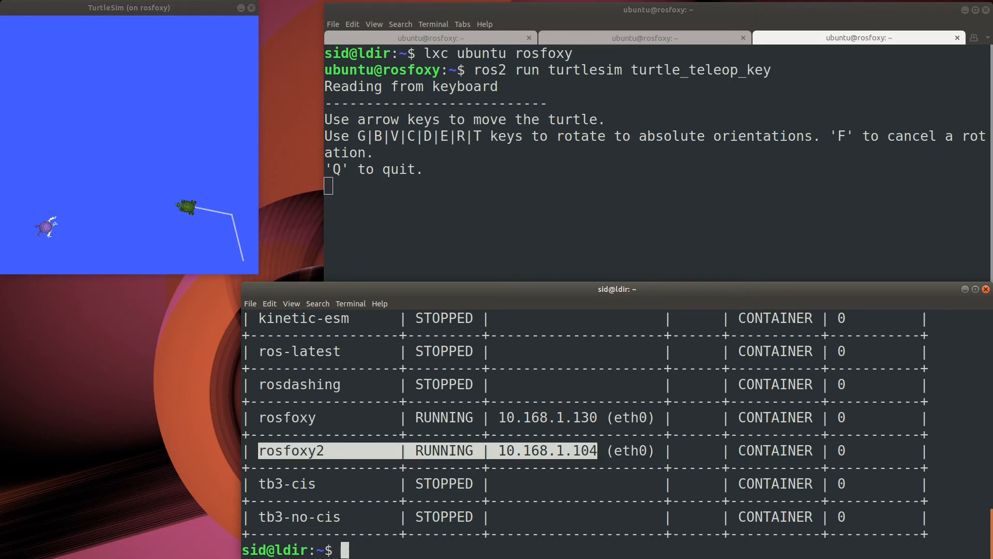
- Open a shell inside the rosfoxy2 container
{"action": "type", "text": "l"}
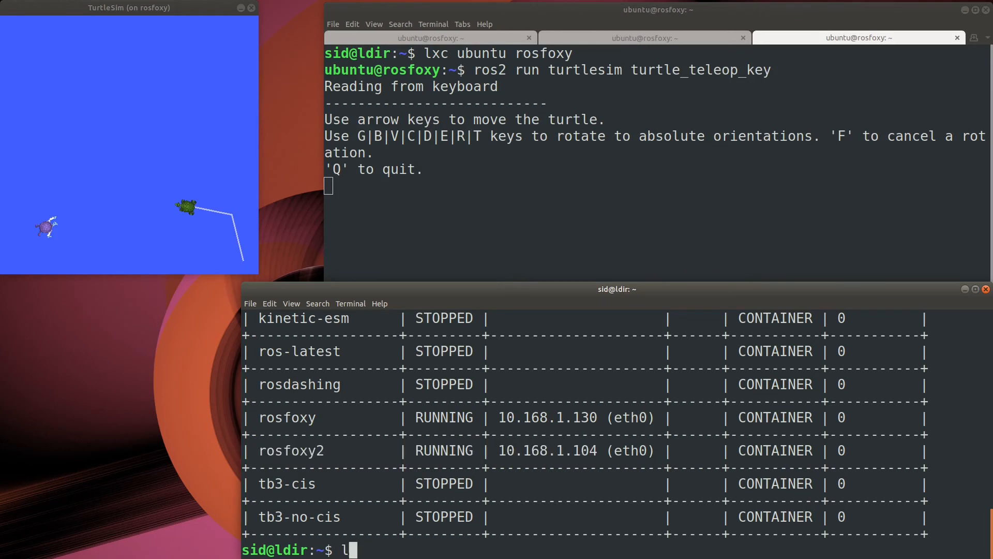
{"action": "type", "text": "xc ubuntu ro"}
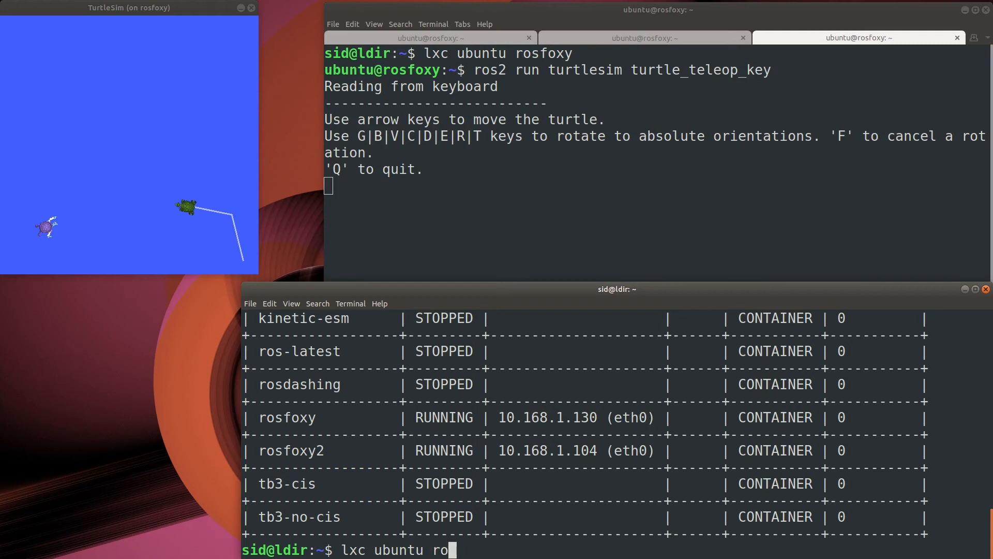
{"action": "key", "text": "Return"}
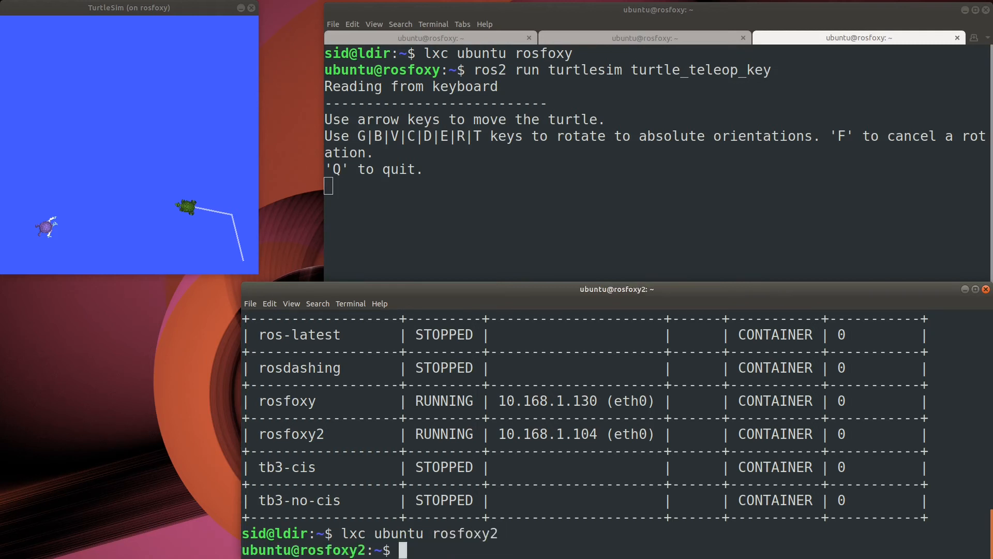
- Run turtle_teleop_key remapping turtle1/cmd_vel to turtle2/cmd_vel
{"action": "type", "text": "ros2 run turtle"}
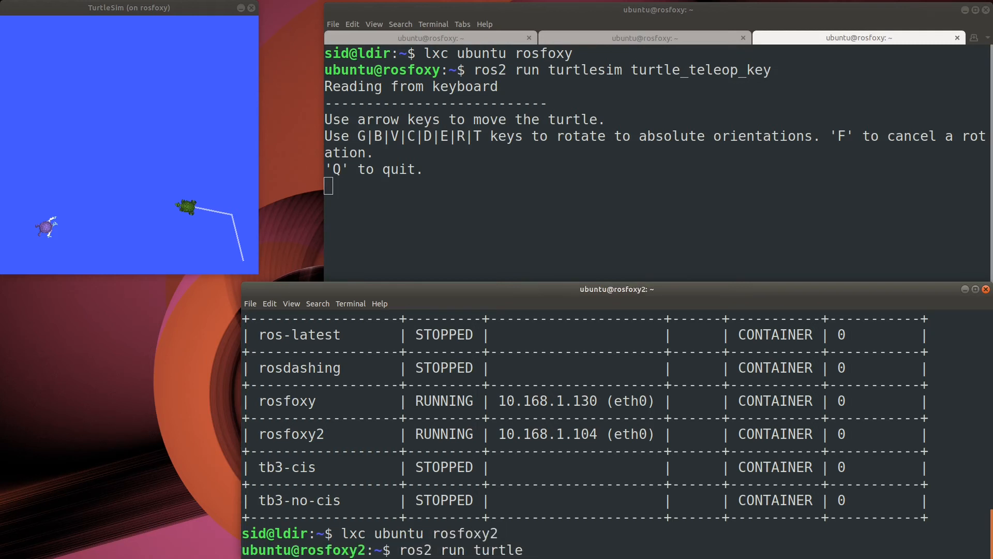
{"action": "type", "text": "sim turtle_teleop_ke"}
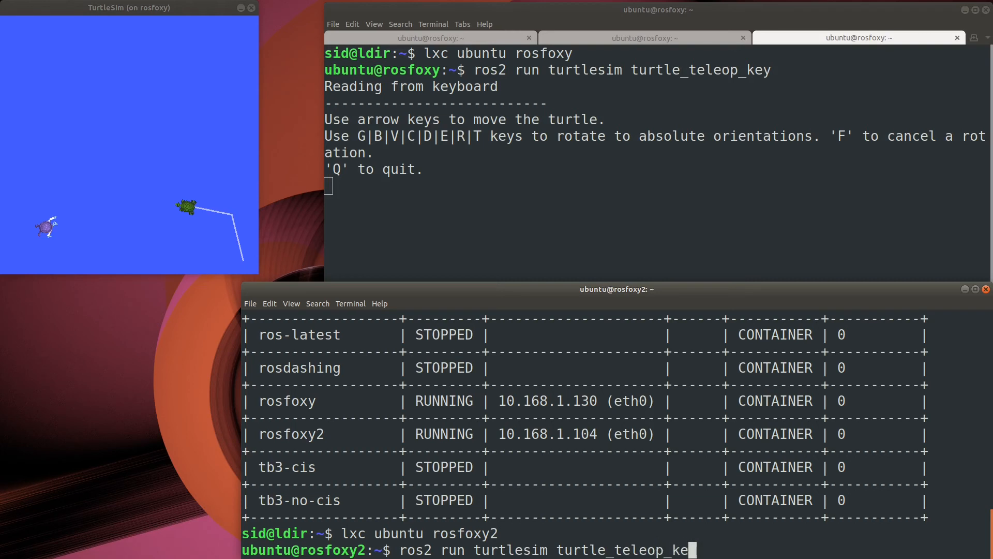
{"action": "type", "text": "--ros-args --r"}
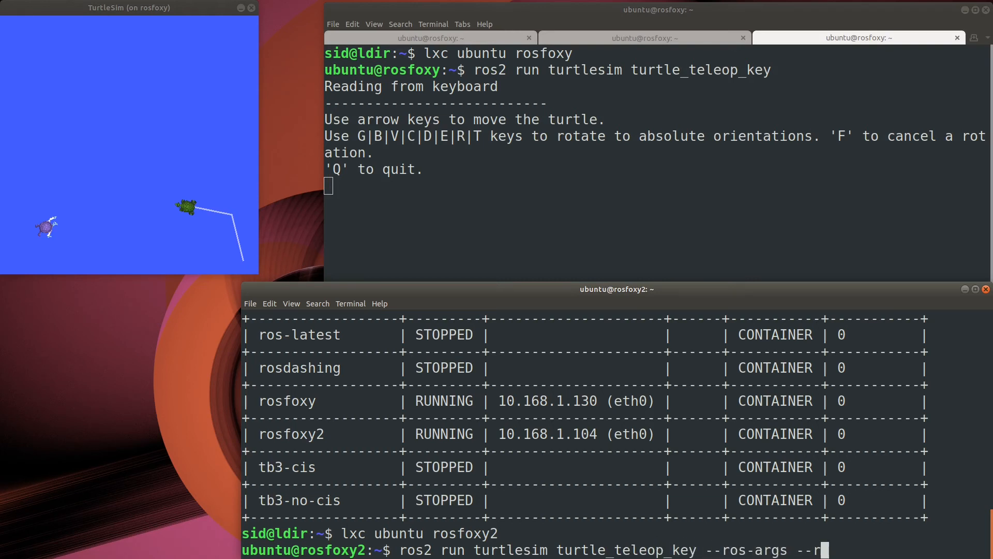
{"action": "type", "text": "emap turtle1/cmd_vel:="}
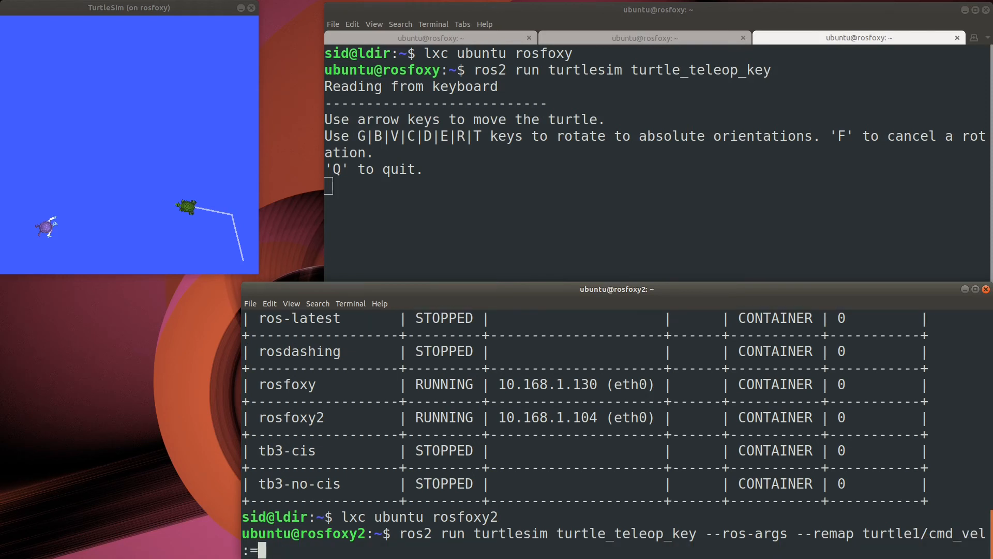
{"action": "type", "text": "turtle2/cmd"}
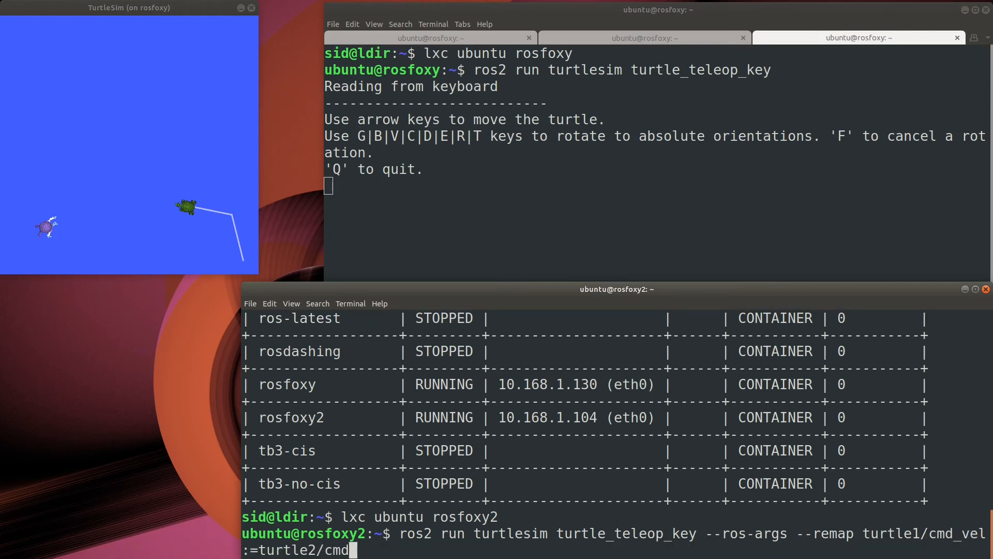
{"action": "key", "text": "Return"}
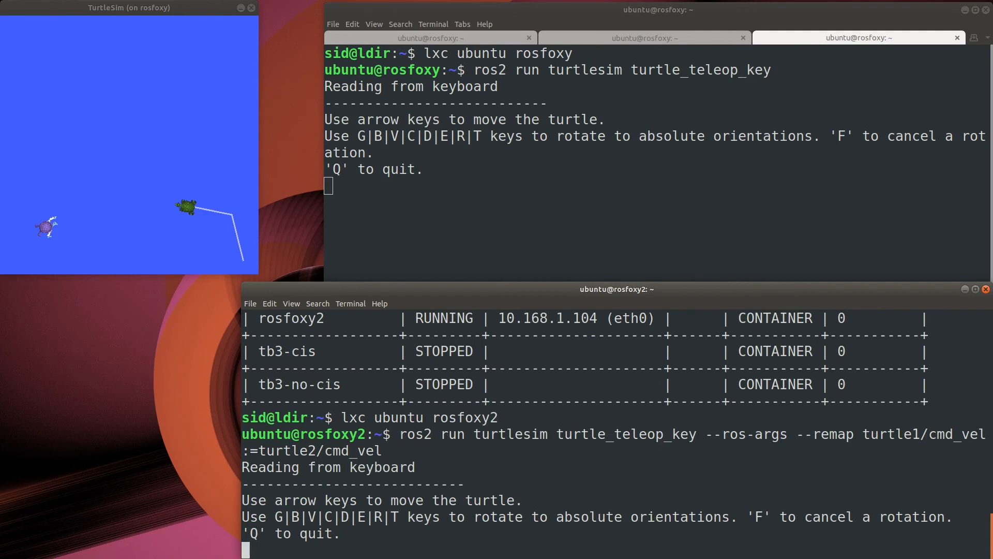